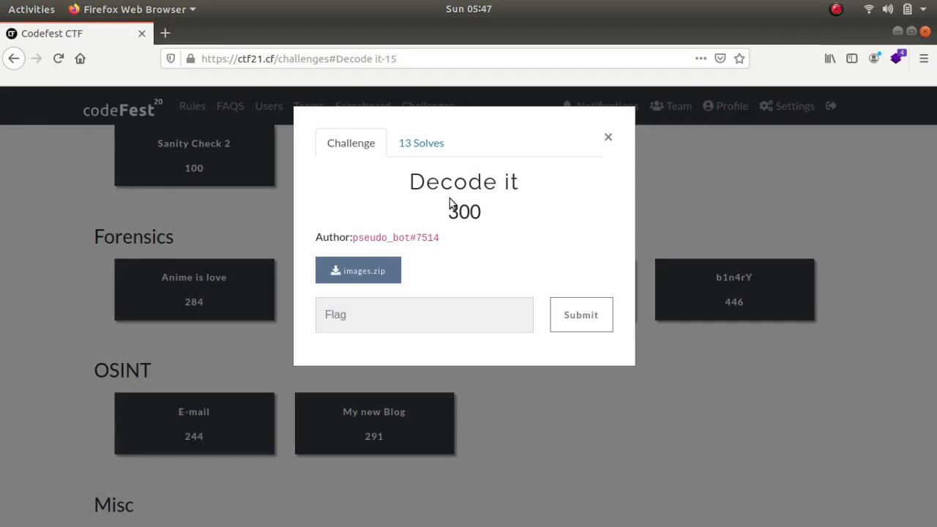
{"action": "mouse_move", "coordinate": [432, 229]}
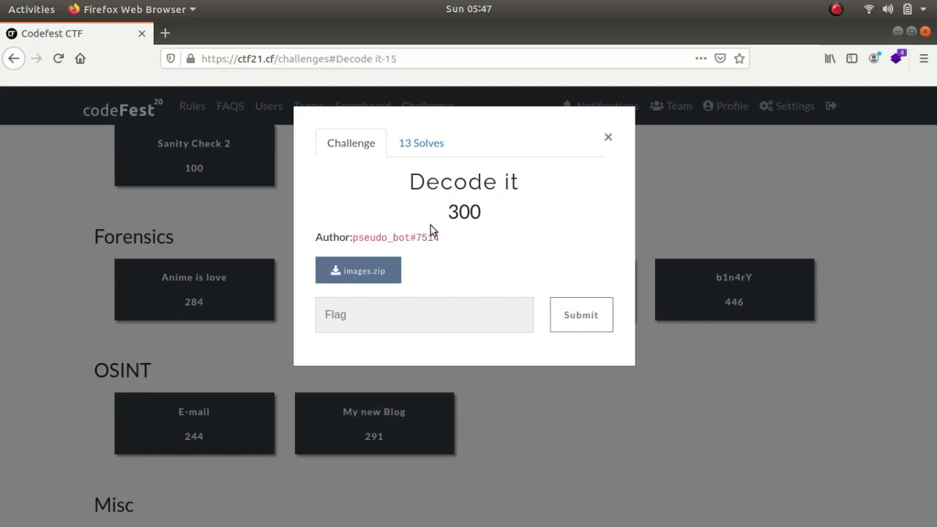
{"action": "mouse_move", "coordinate": [417, 279]}
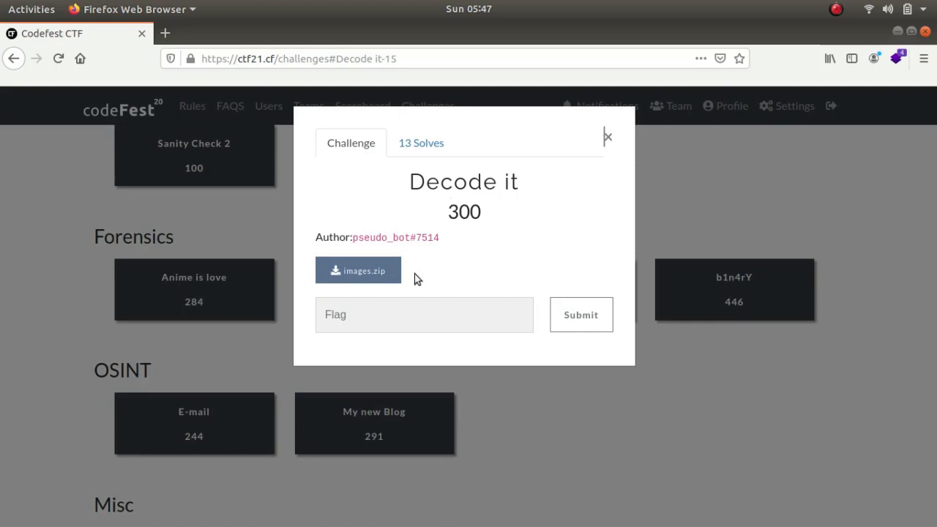
{"action": "mouse_move", "coordinate": [414, 267]}
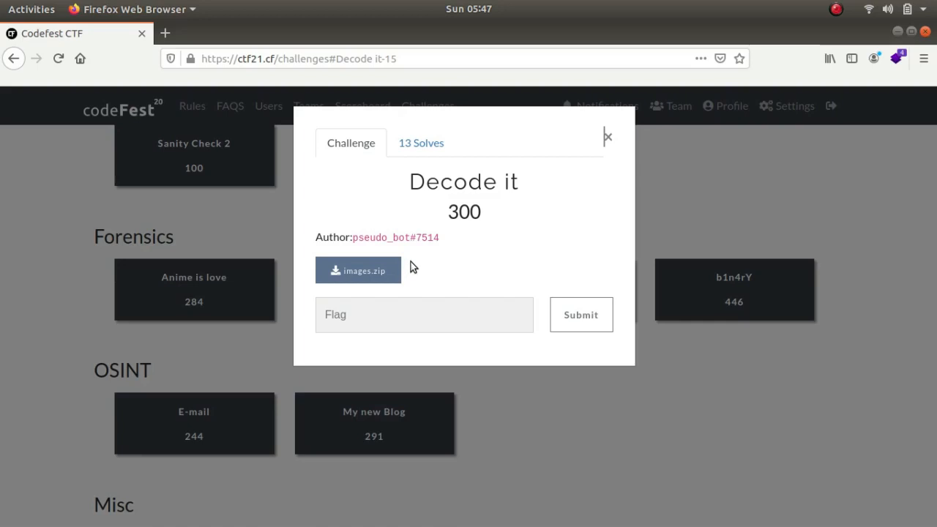
{"action": "mouse_move", "coordinate": [435, 281]}
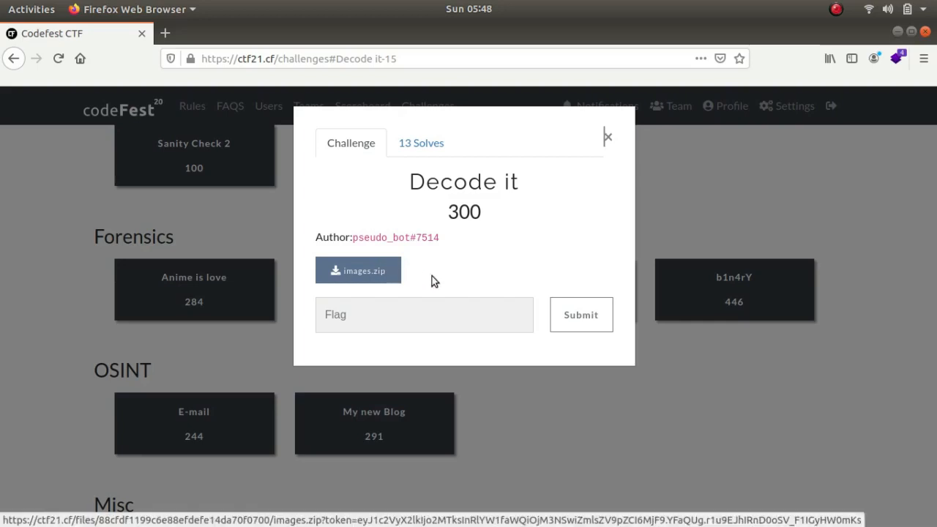
{"action": "mouse_move", "coordinate": [439, 281]}
{"action": "type", "text": "cd"}
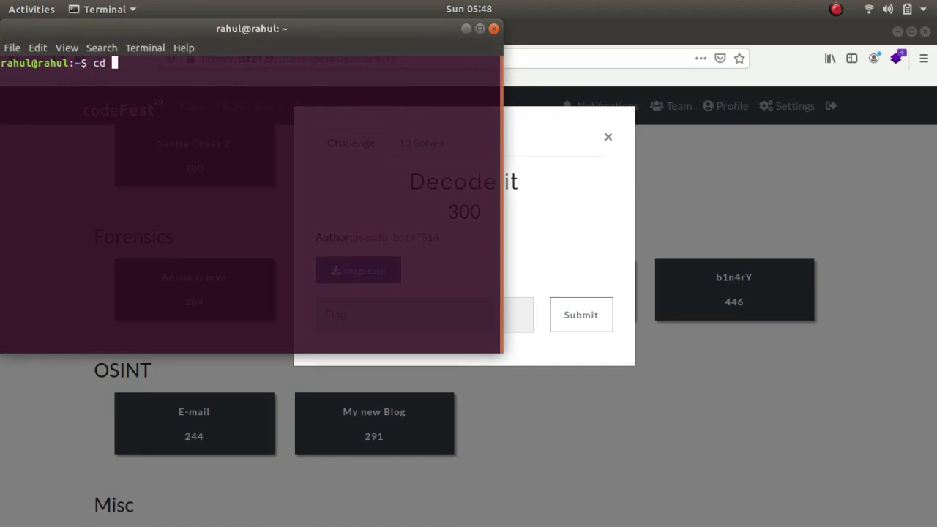
Step: Move into Documents/ctf/codefest/ and confirm images.zip is present
{"action": "type", "text": "Documents/ctf/c"}
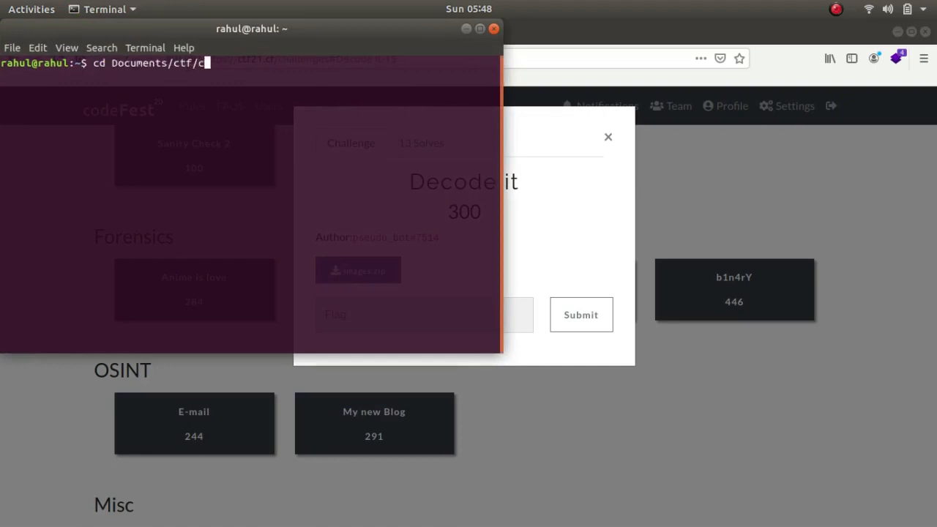
{"action": "type", "text": "odefest/"}
{"action": "type", "text": "ls | g"}
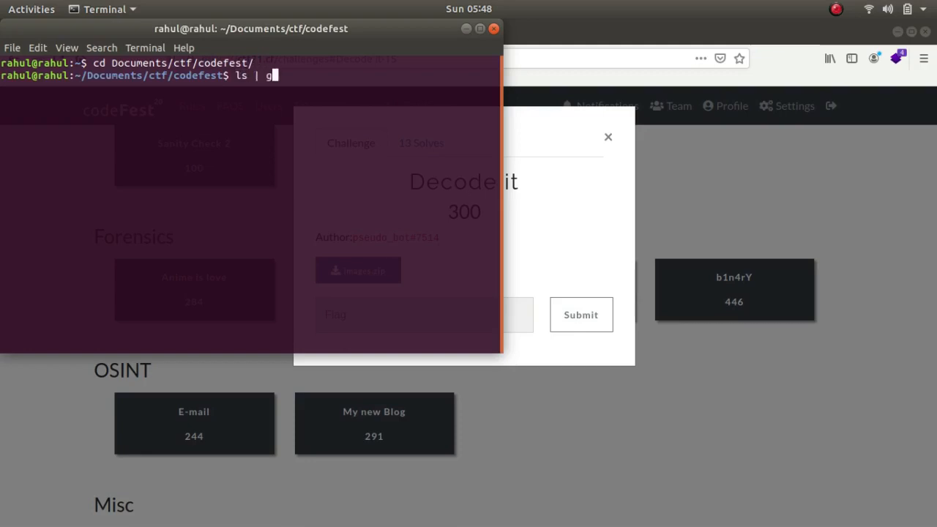
{"action": "type", "text": "rep images.zip"}
{"action": "key", "text": "Return"}
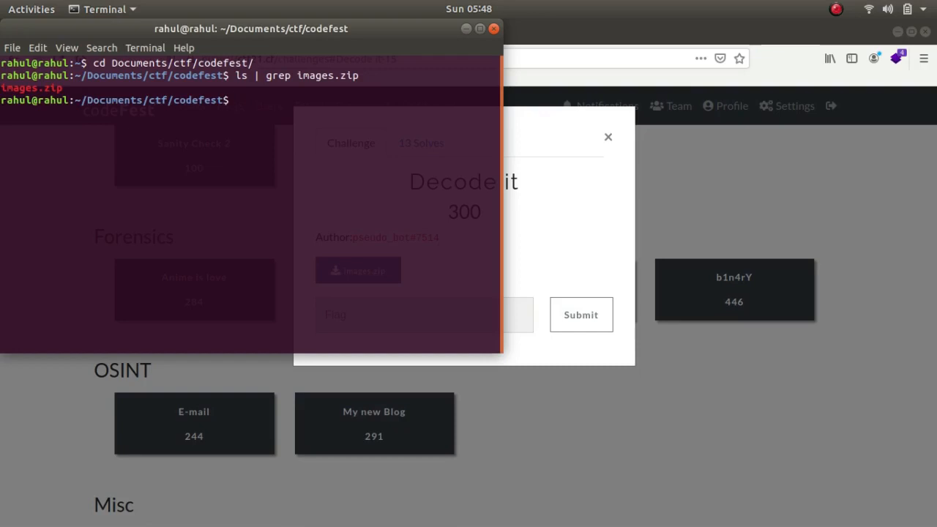
Step: Unzip images.zip, which skips every jpeg for needing PK compat v5.1
{"action": "type", "text": "uni"}
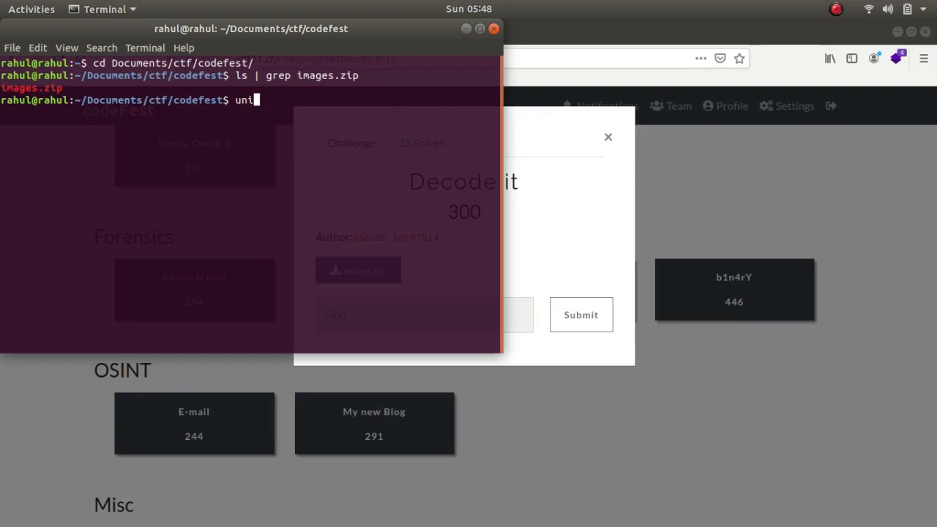
{"action": "type", "text": "zip im"}
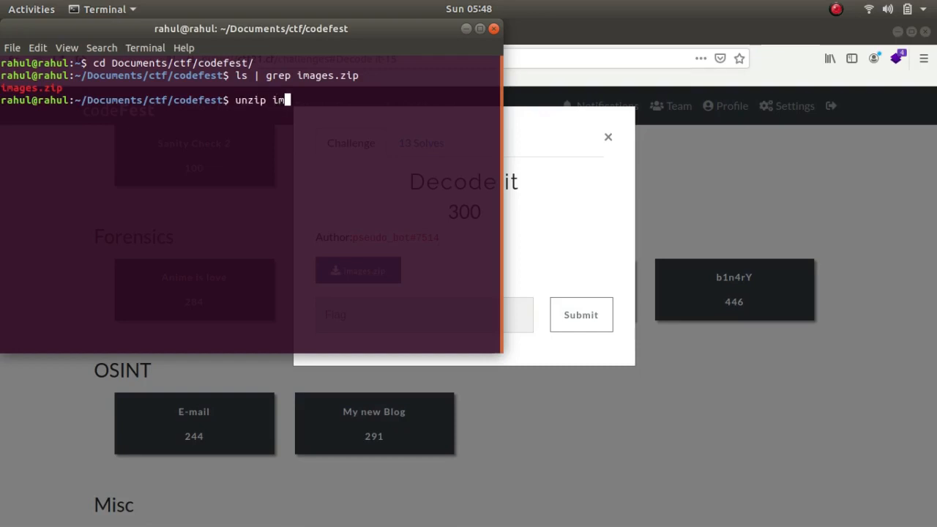
{"action": "key", "text": "Return"}
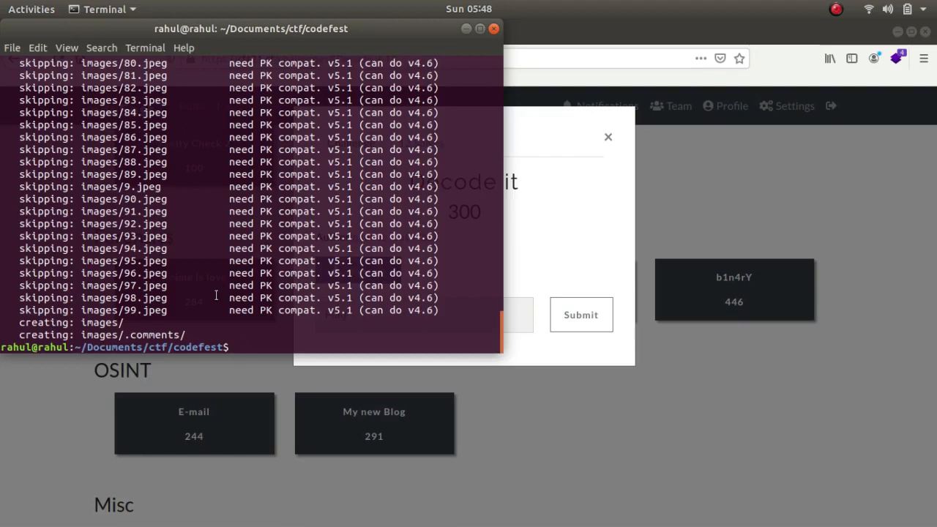
{"action": "scroll", "scroll_direction": "down", "scroll_amount": 3}
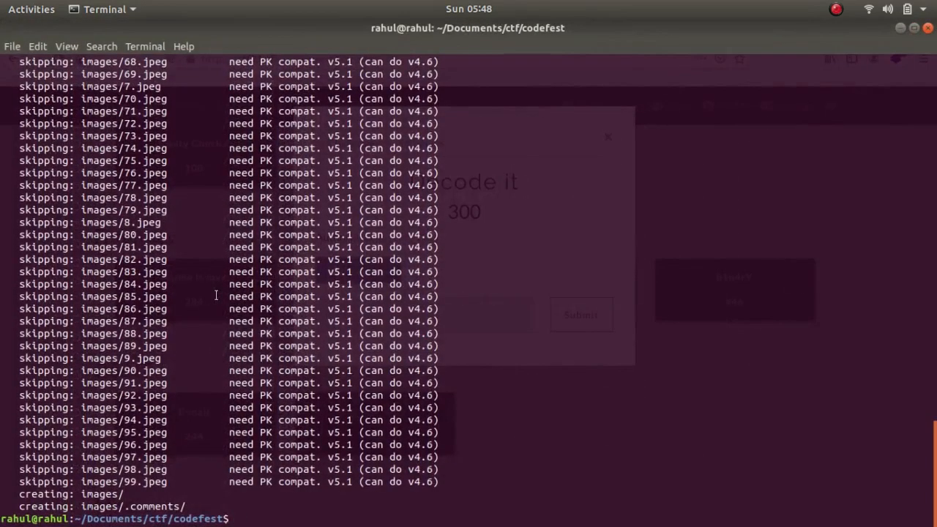
Step: Run fcrackzip -D -p rockyou.txt -u images.zip; the dictionary attack reports no password
{"action": "type", "text": "fcrac"}
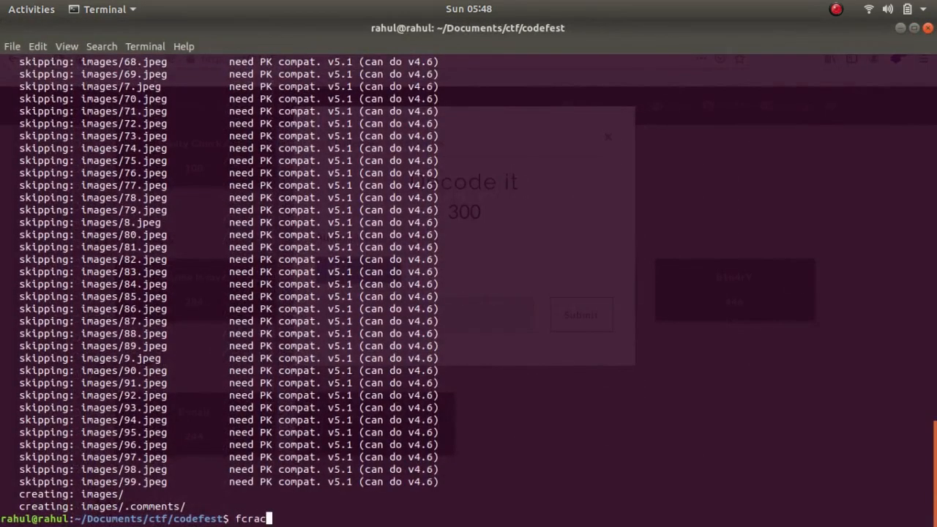
{"action": "type", "text": "kzip -"}
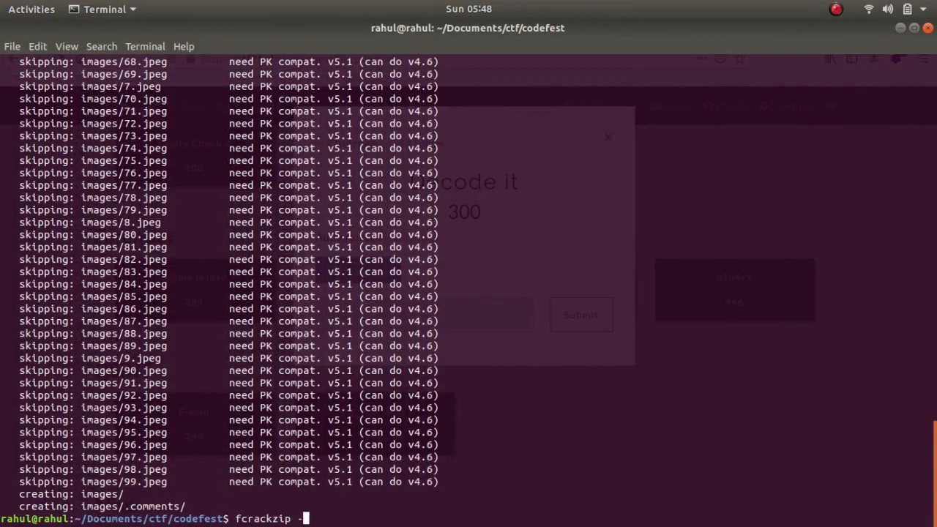
{"action": "type", "text": "-D -p"}
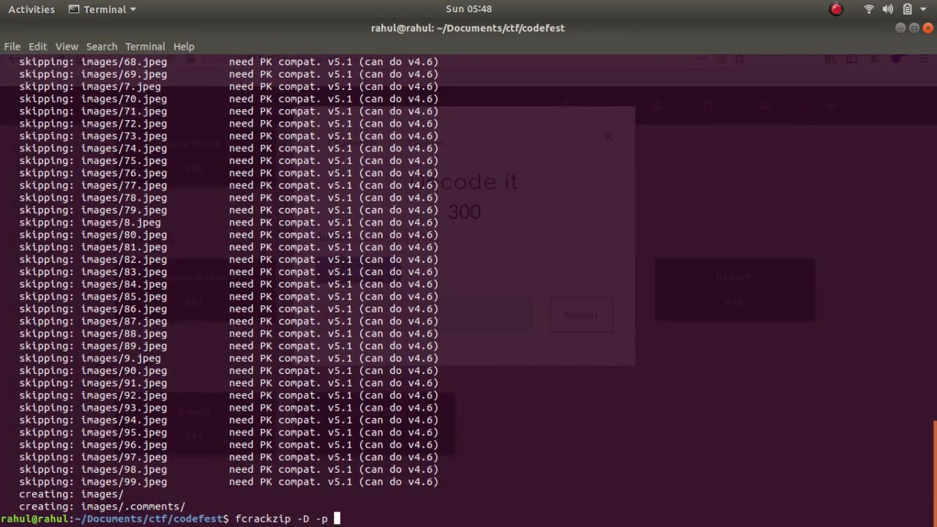
{"action": "type", "text": "../.."}
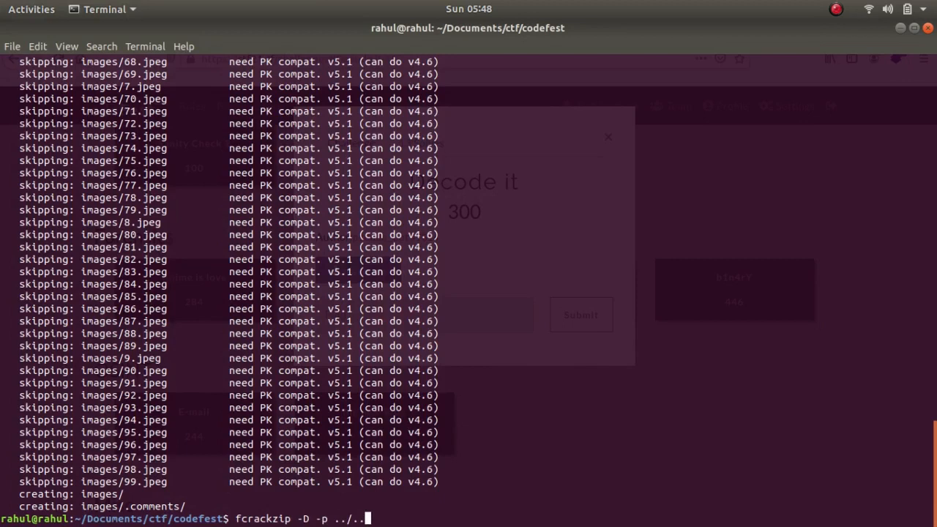
{"action": "type", "text": "Do"}
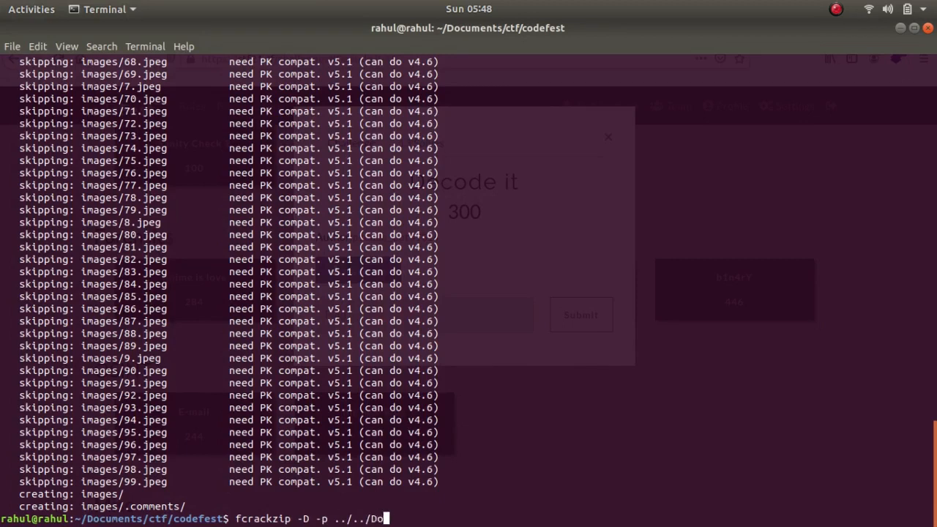
{"action": "type", "text": "dirbuster-ng/wordlists/"}
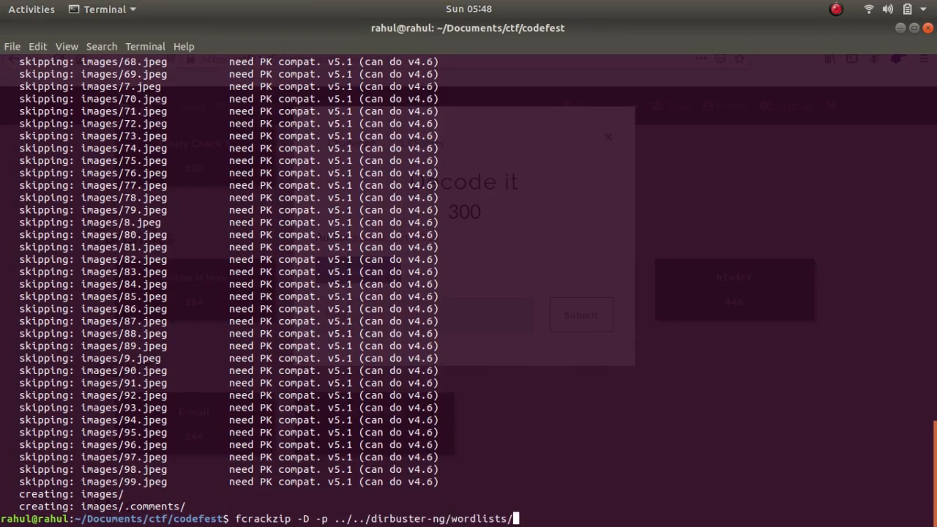
{"action": "type", "text": "rockyou.txt"}
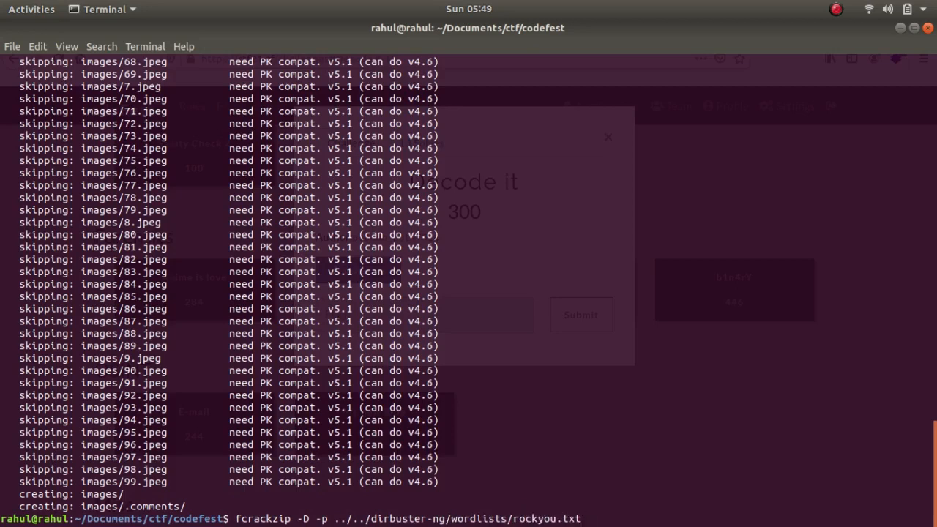
{"action": "type", "text": "-u"}
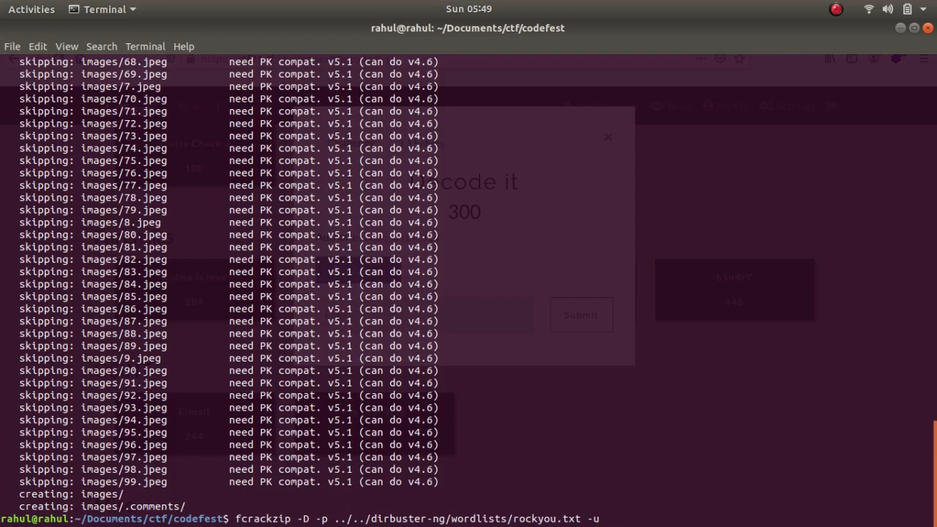
{"action": "type", "text": "images.zip"}
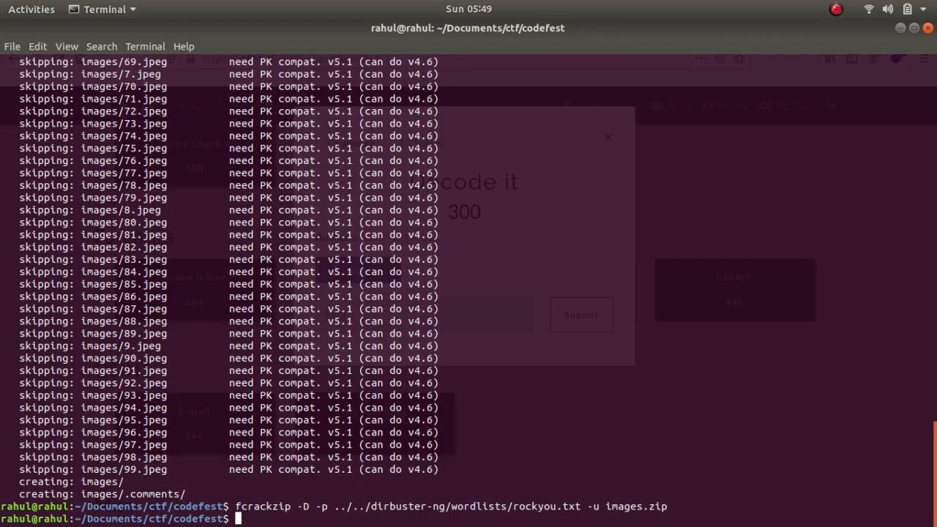
{"action": "type", "text": "cd images/"}
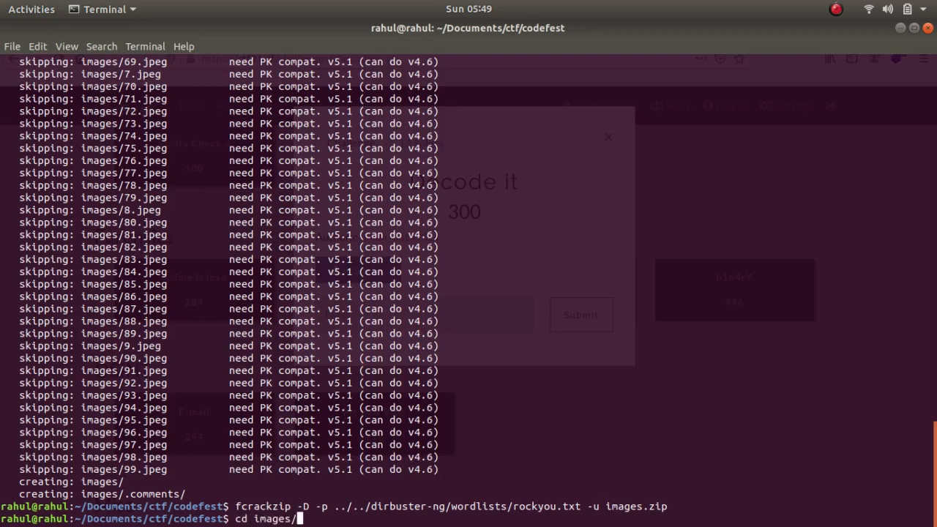
Step: Inspect the empty images/.comments folder, then remove images with rm -r
{"action": "key", "text": "Return"}
{"action": "type", "text": "rm"}
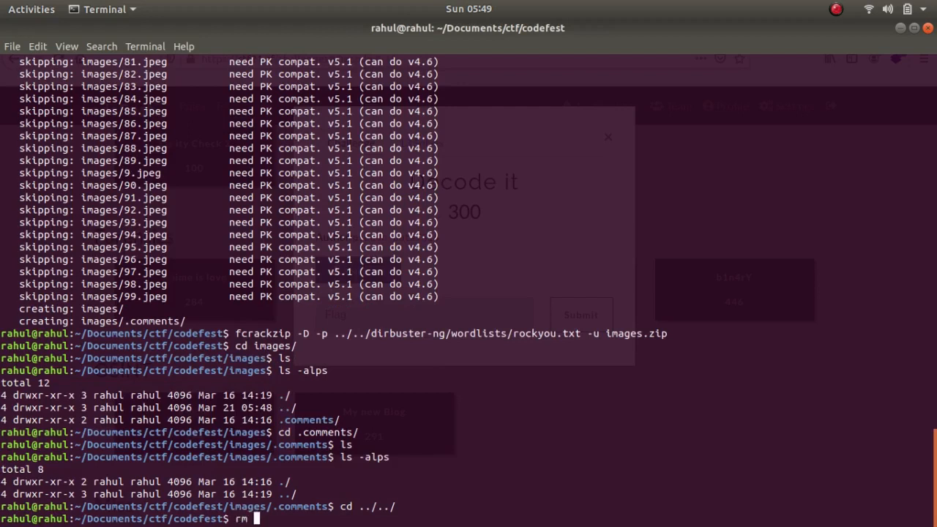
{"action": "type", "text": "-r images"}
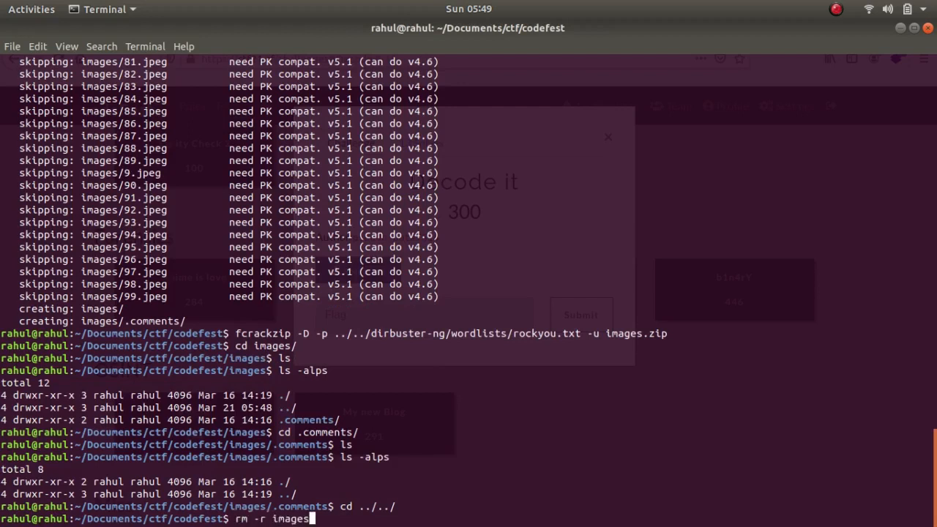
{"action": "key", "text": "Return"}
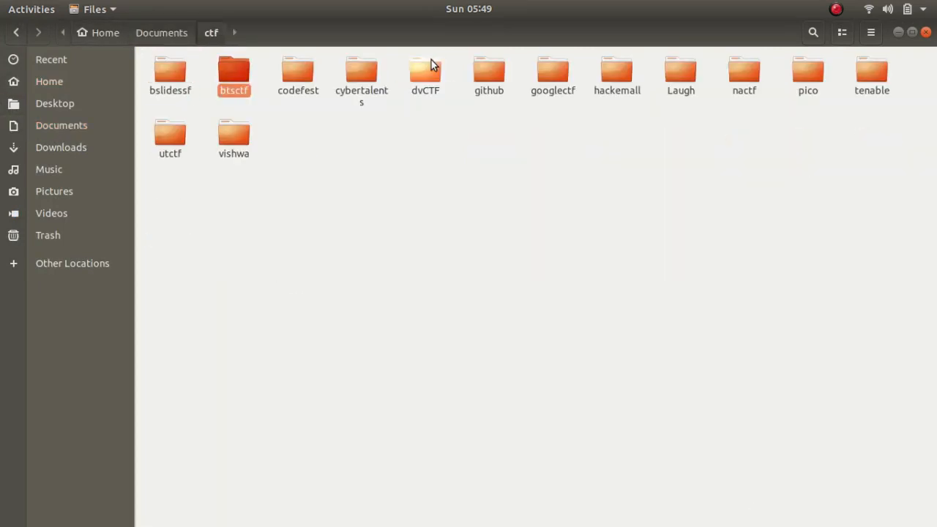
Step: Extract the images folder from images.zip in Archive Manager, confirming the password prompt
{"action": "double_click", "coordinate": [298, 69]}
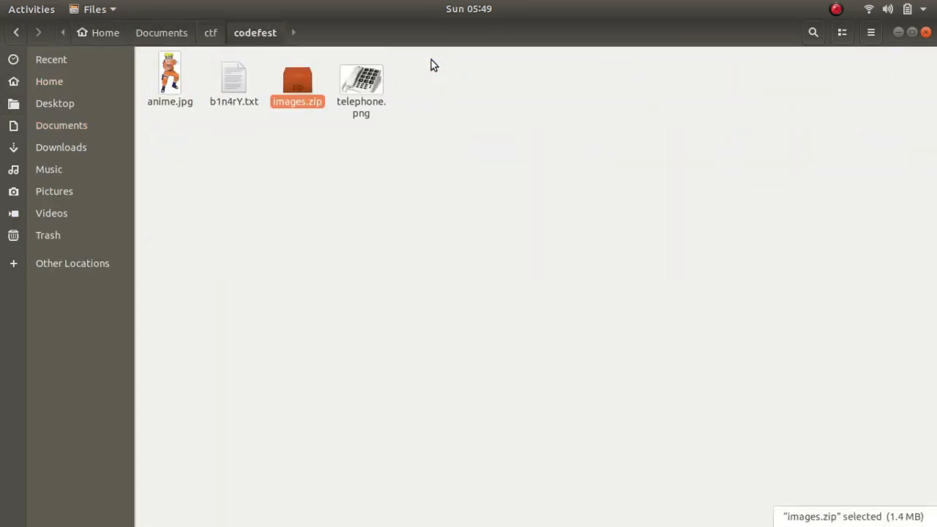
{"action": "double_click", "coordinate": [297, 80]}
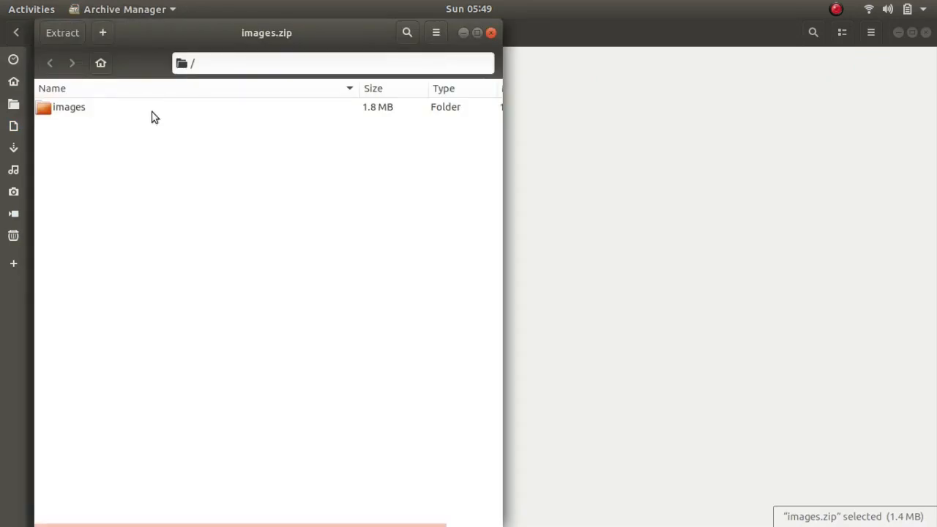
{"action": "left_click", "coordinate": [68, 107]}
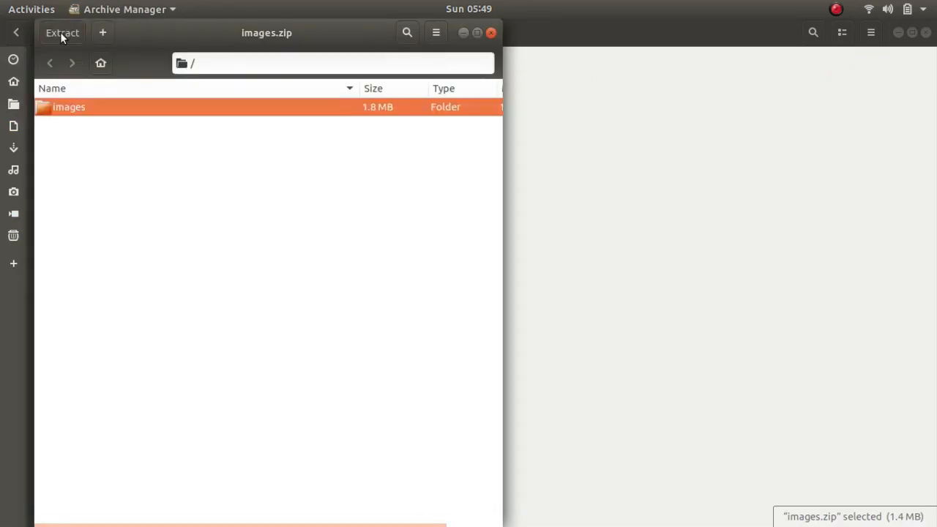
{"action": "left_click", "coordinate": [61, 32]}
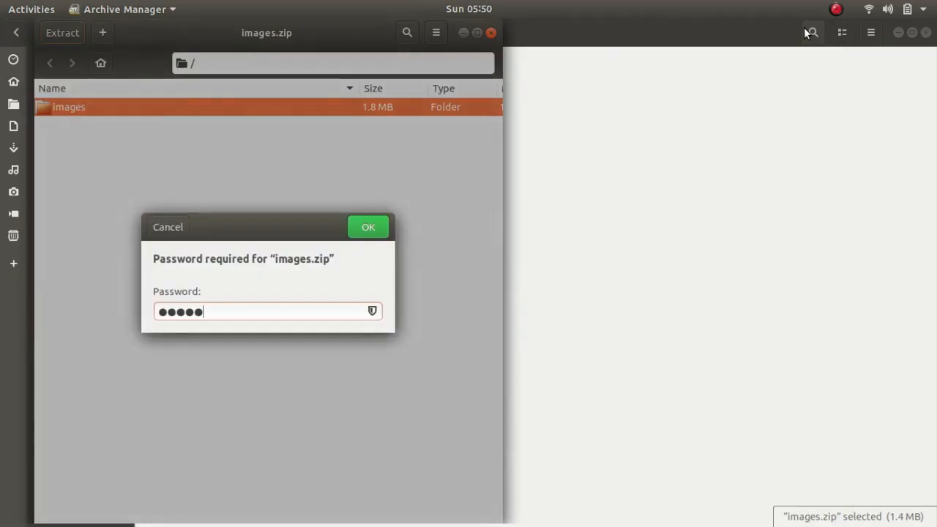
{"action": "left_click", "coordinate": [368, 226]}
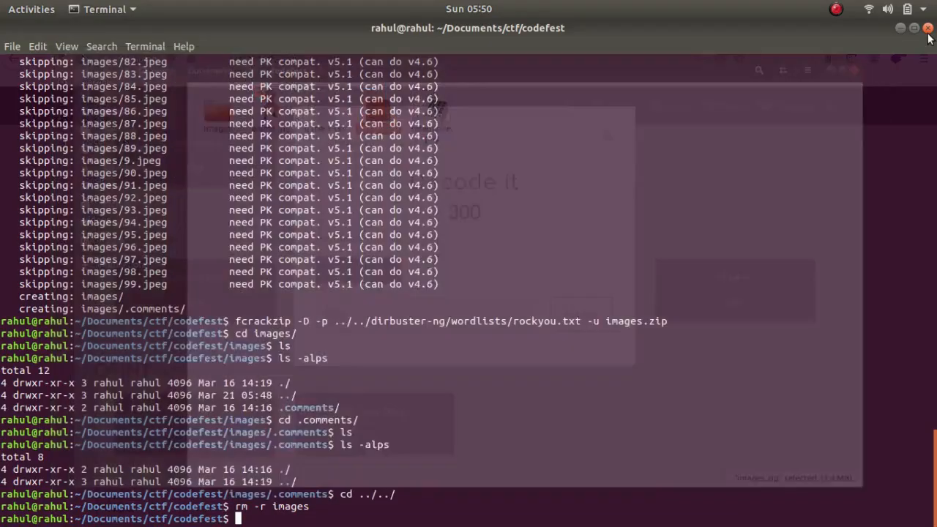
Step: List the images folder and run file *, showing only 96.jpeg is a real JPEG
{"action": "type", "text": "cd images/"}
{"action": "type", "text": "ls -"}
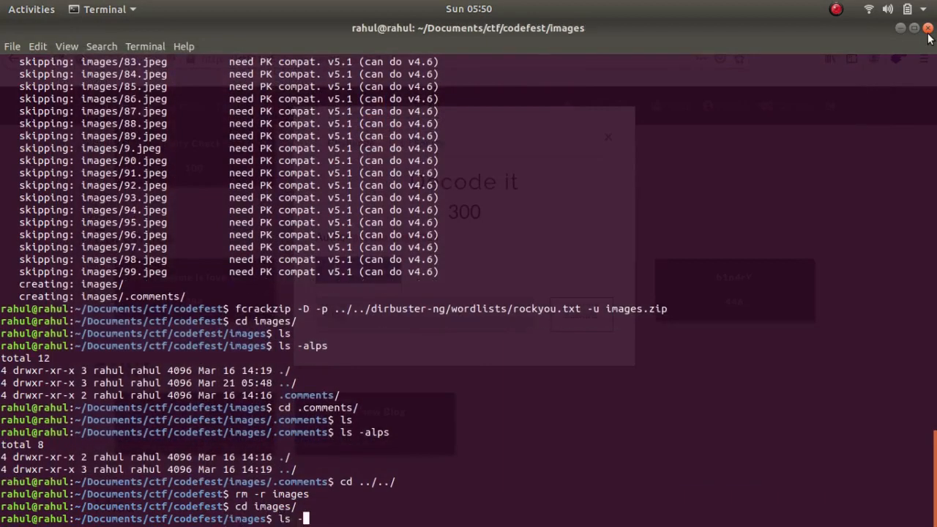
{"action": "key", "text": "Return"}
{"action": "type", "text": "file *"}
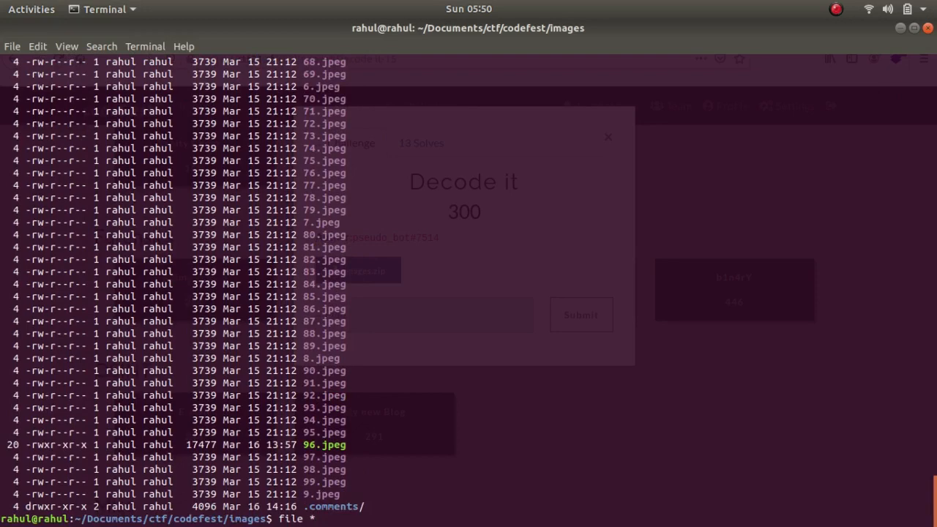
{"action": "key", "text": "Return"}
{"action": "type", "text": "nano 10.jpeg"}
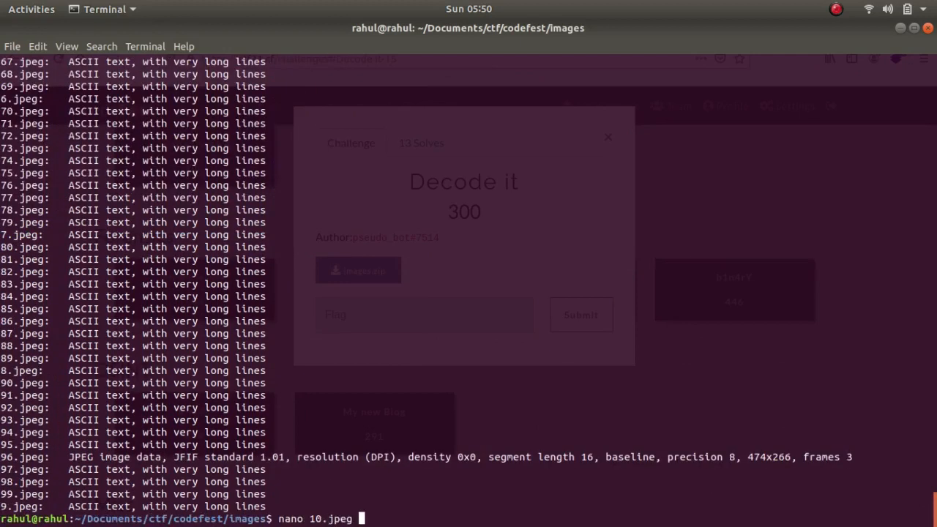
Step: View 10.jpeg and 77.jpeg in nano; 77.jpeg holds lorem ipsum text
{"action": "key", "text": "Return"}
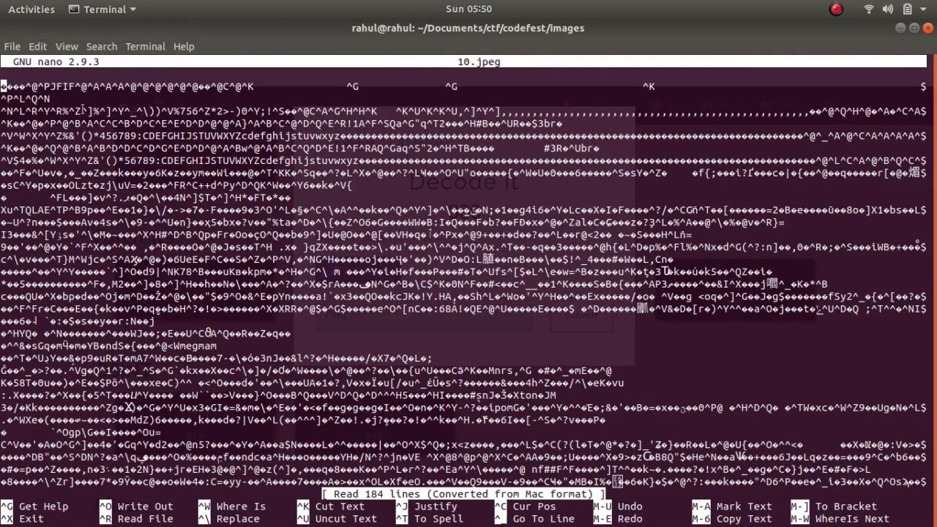
{"action": "key", "text": "ctrl+x"}
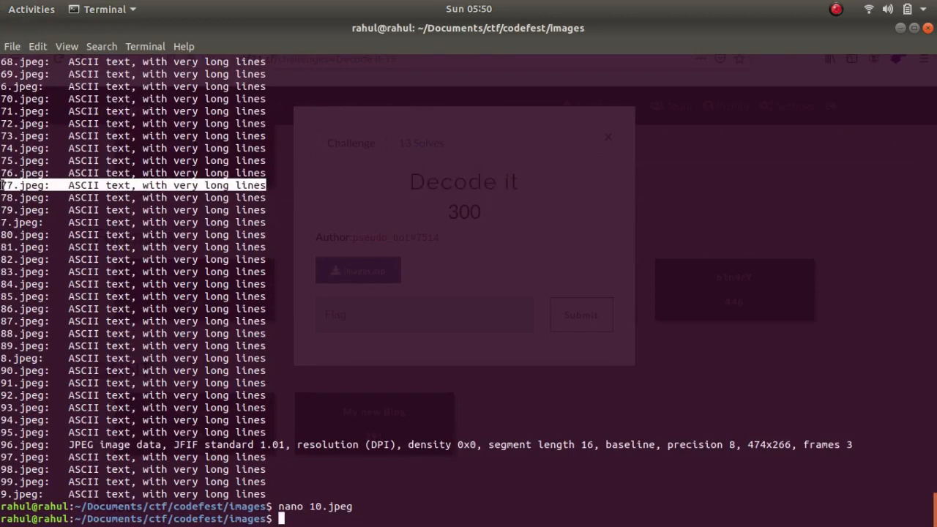
{"action": "type", "text": "nano"}
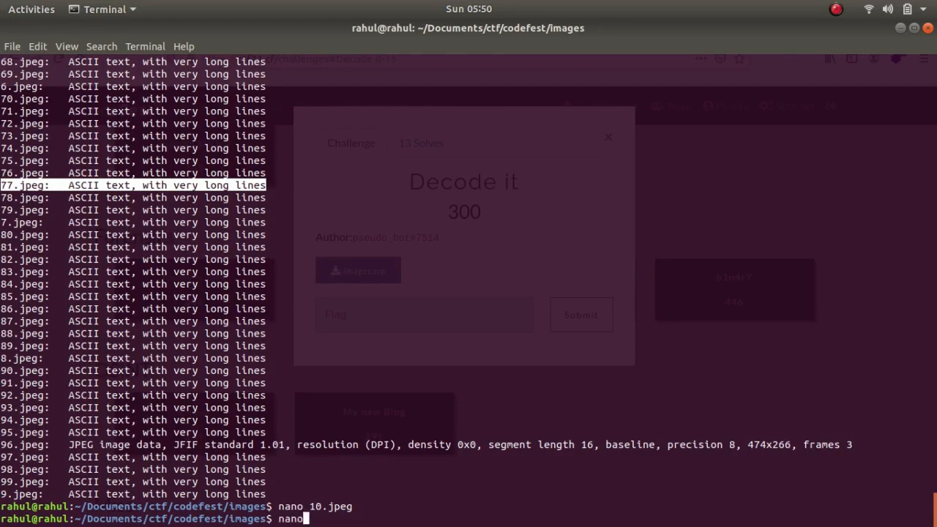
{"action": "type", "text": "77,"}
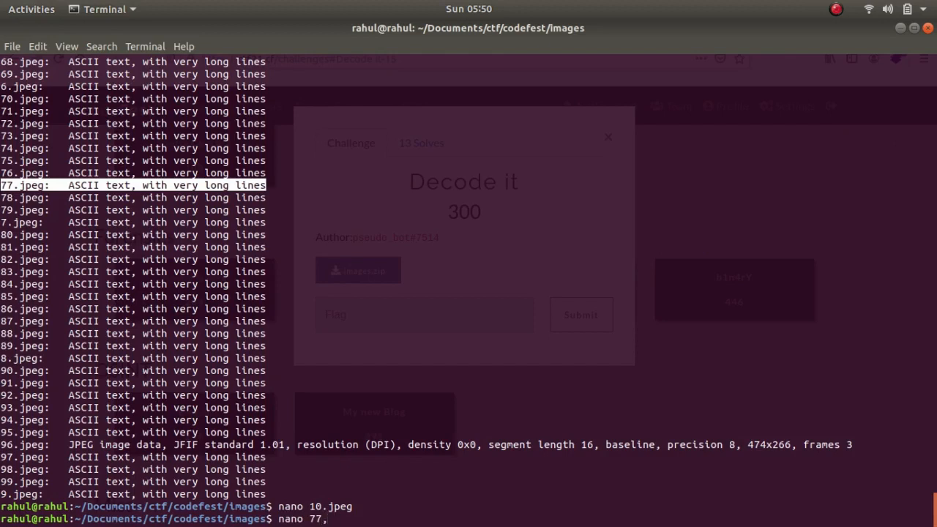
{"action": "key", "text": "Return"}
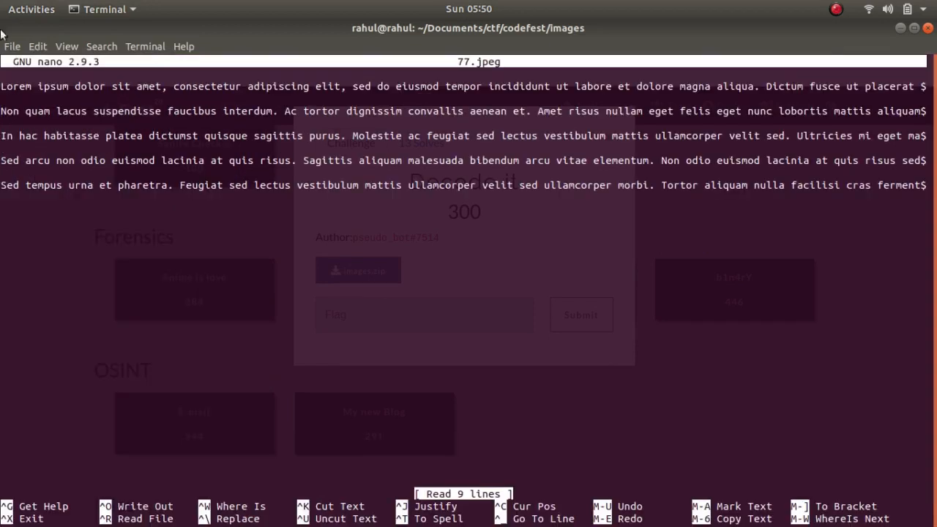
{"action": "left_click", "coordinate": [292, 211]}
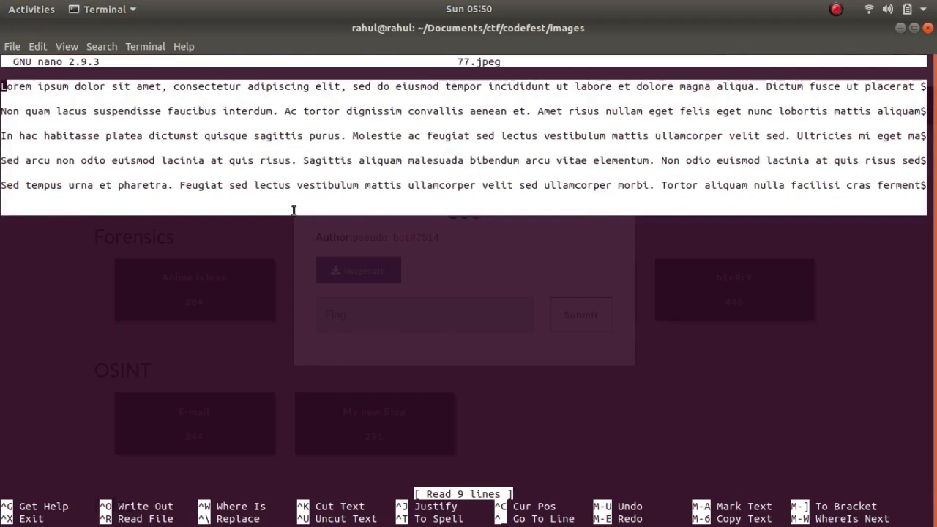
{"action": "key", "text": "ctrl+x"}
{"action": "type", "text": "steghide info 10"}
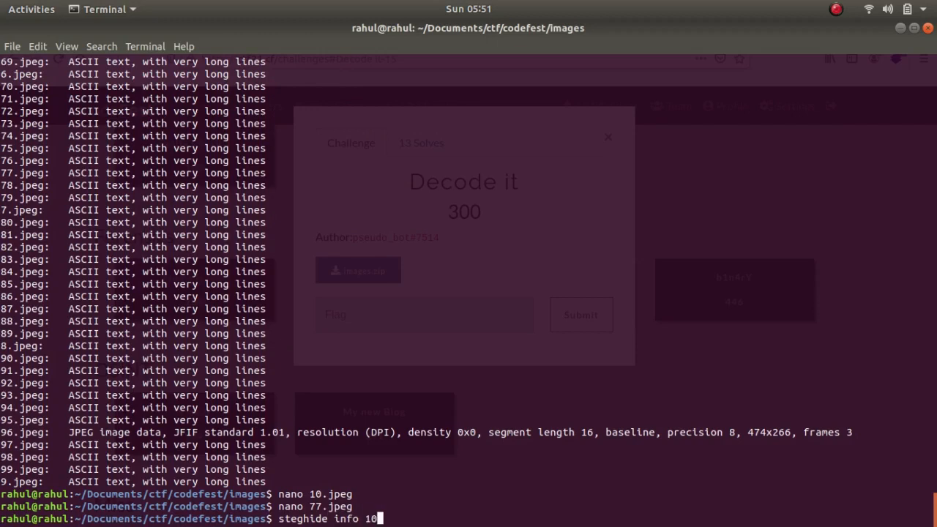
Step: Run steghide info 10.jpeg; 1.8 KB capacity but the empty passphrase extracts nothing
{"action": "key", "text": "Return"}
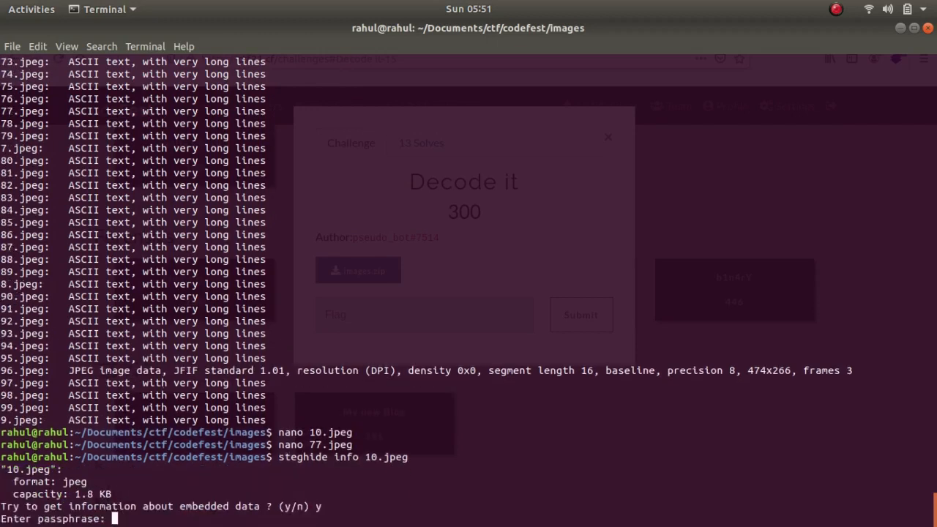
{"action": "key", "text": "Return"}
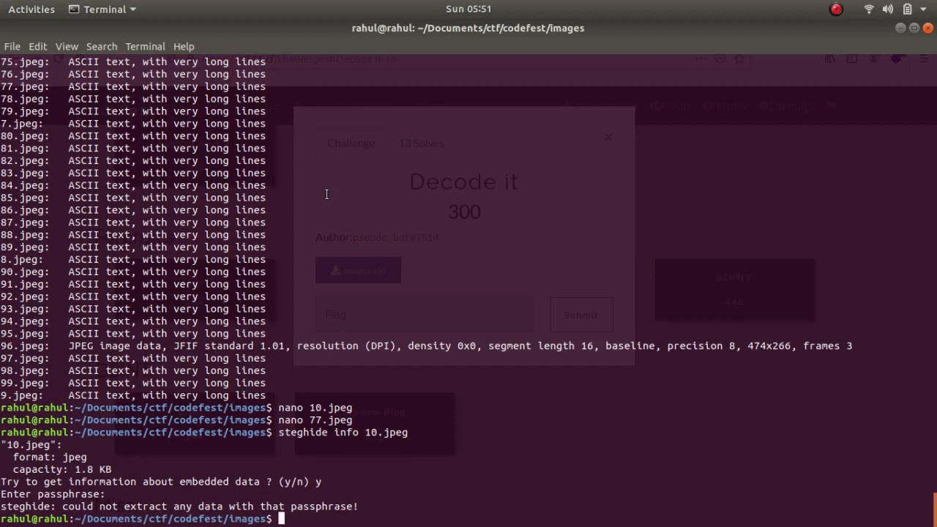
{"action": "mouse_move", "coordinate": [404, 325]}
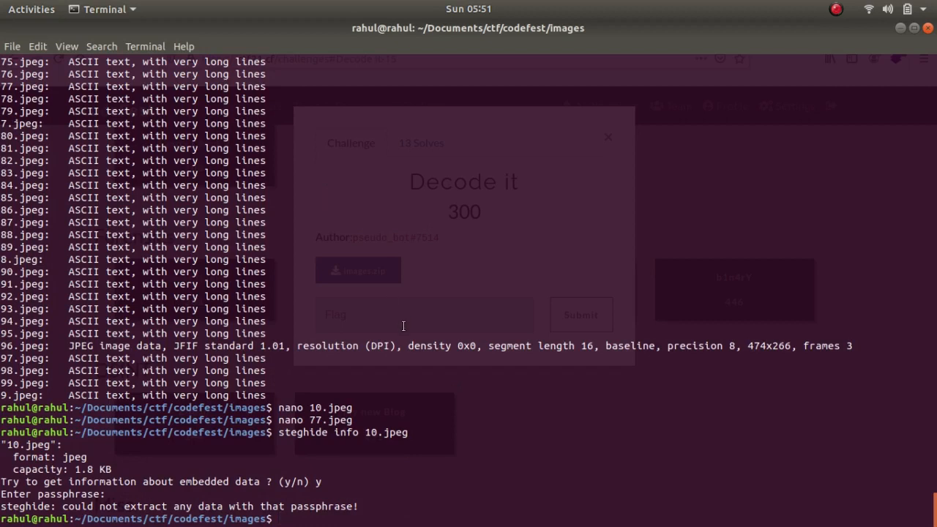
{"action": "mouse_move", "coordinate": [318, 289]}
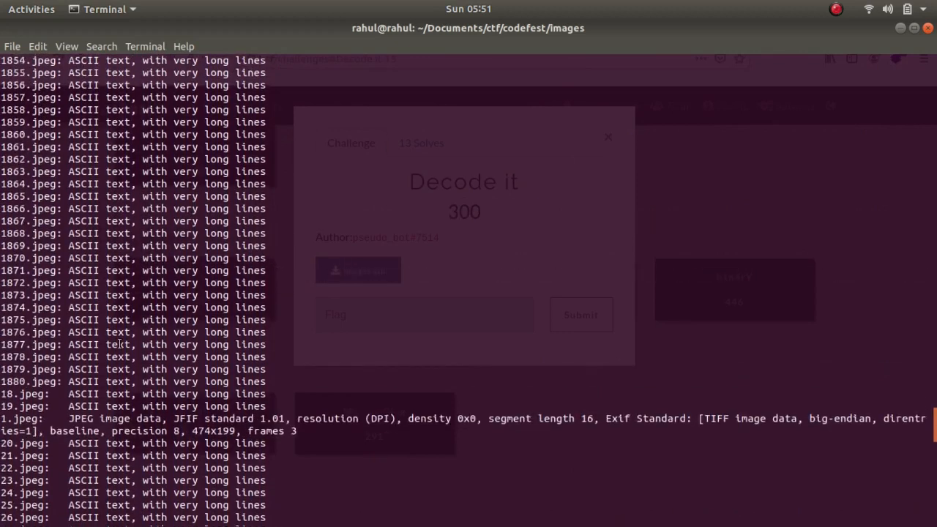
{"action": "scroll", "scroll_direction": "up", "scroll_amount": 3}
{"action": "type", "text": "zsteg"}
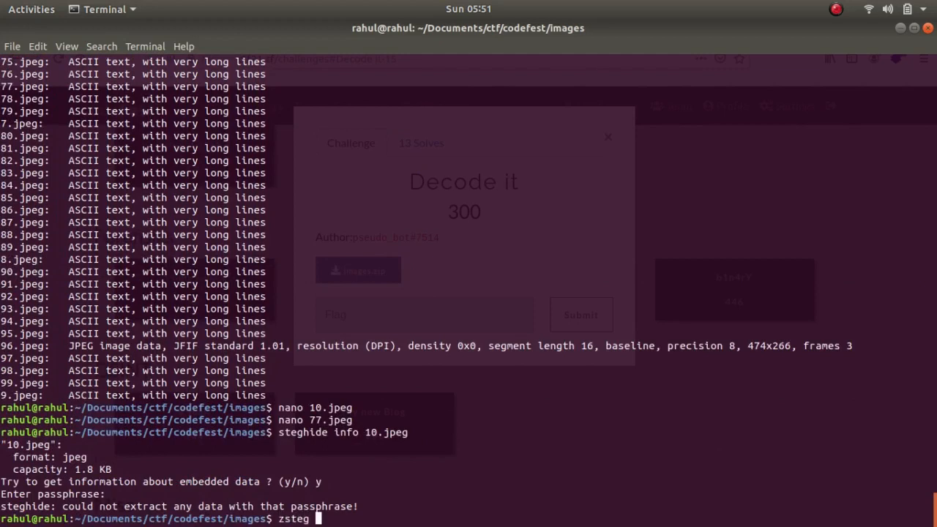
Step: Run zsteg on 1654.png revealing 551941 bytes after image end, then zsteg on 1847.png
{"action": "type", "text": "165"}
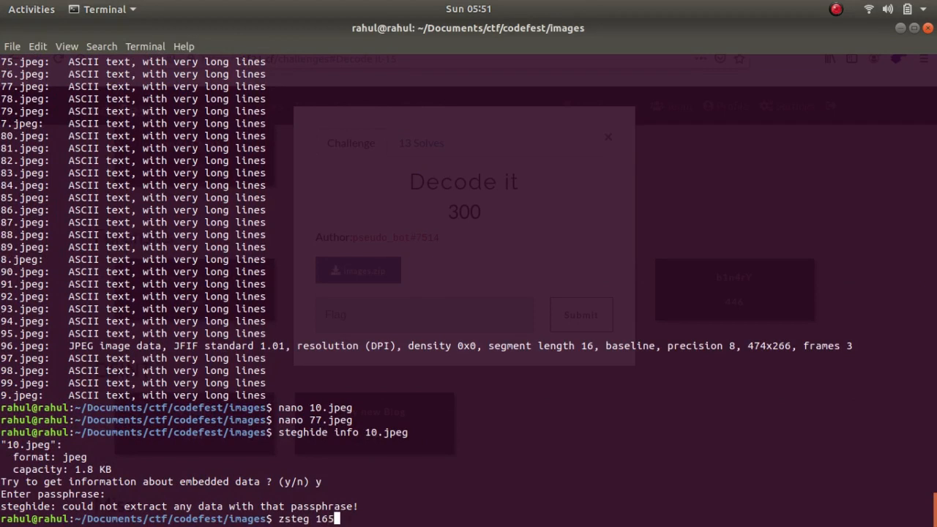
{"action": "type", "text": "4.png"}
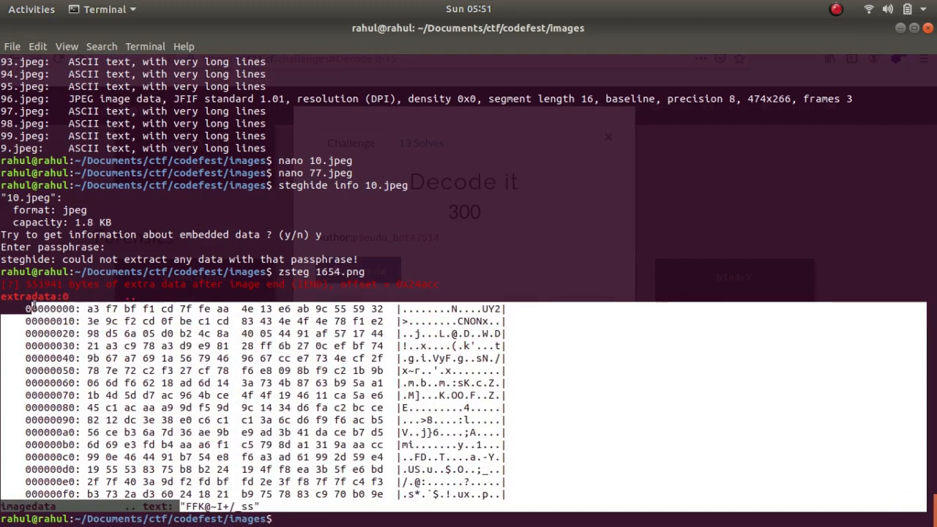
{"action": "type", "text": "a"}
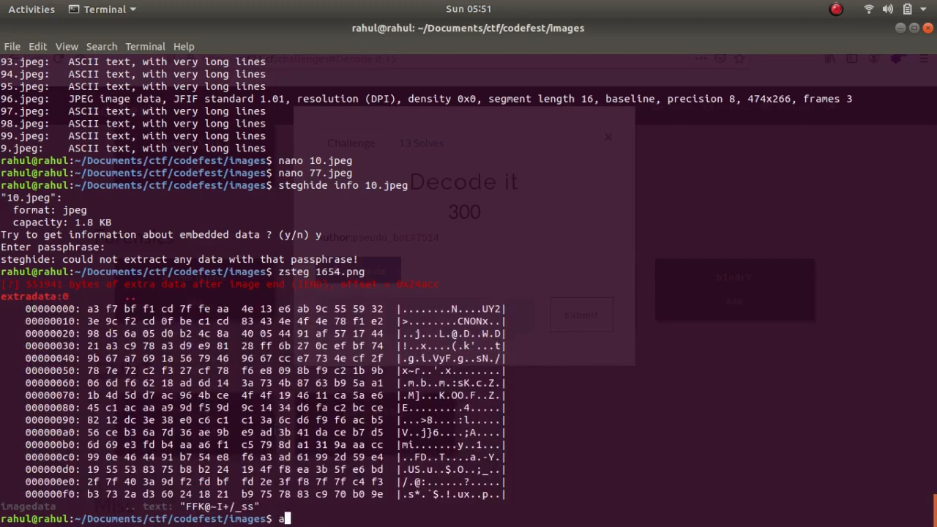
{"action": "type", "text": "zsteg 18"}
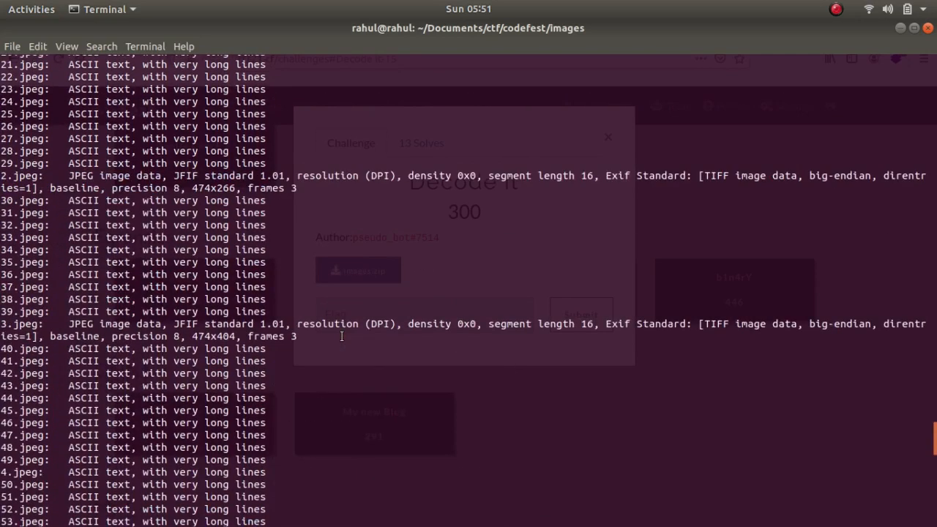
{"action": "scroll", "scroll_direction": "down", "scroll_amount": 3}
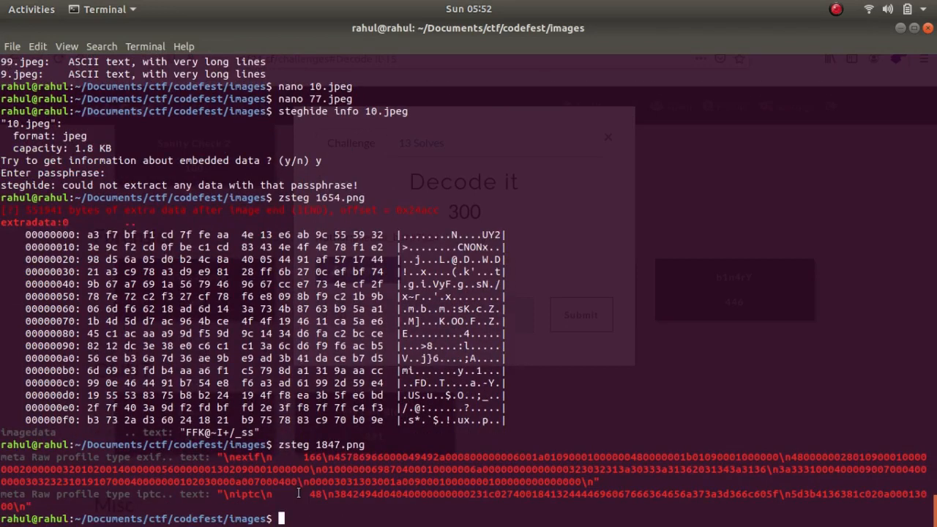
Step: Run exiftool 1847.png to list its metadata, noting the exif profile
{"action": "double_click", "coordinate": [150, 457]}
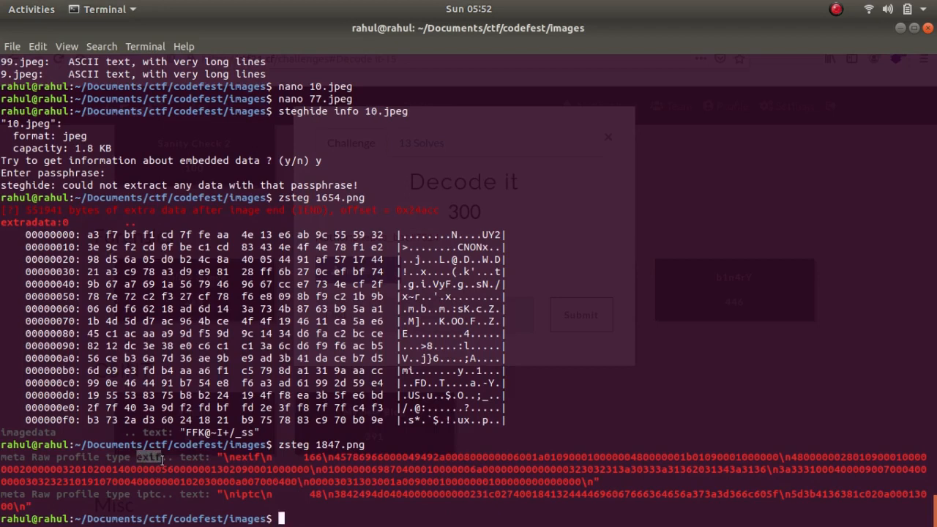
{"action": "type", "text": "exiftool"}
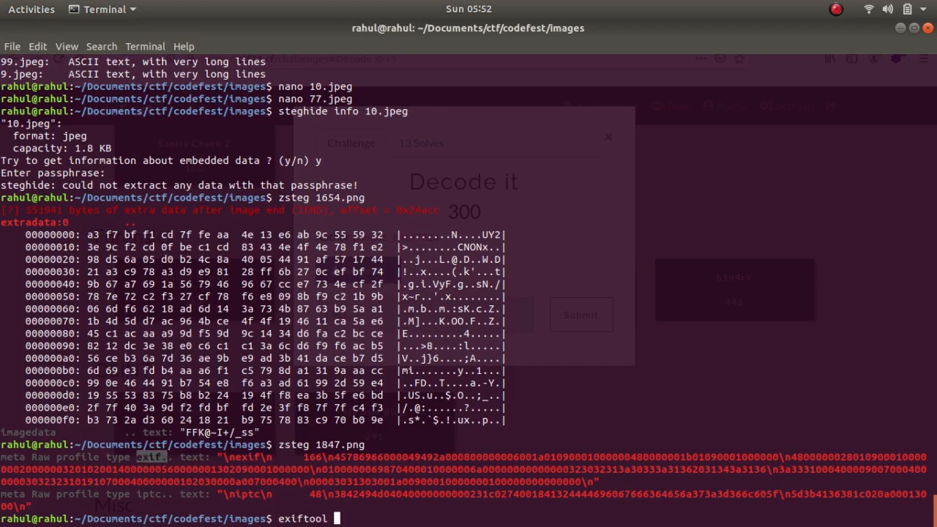
{"action": "type", "text": "184"}
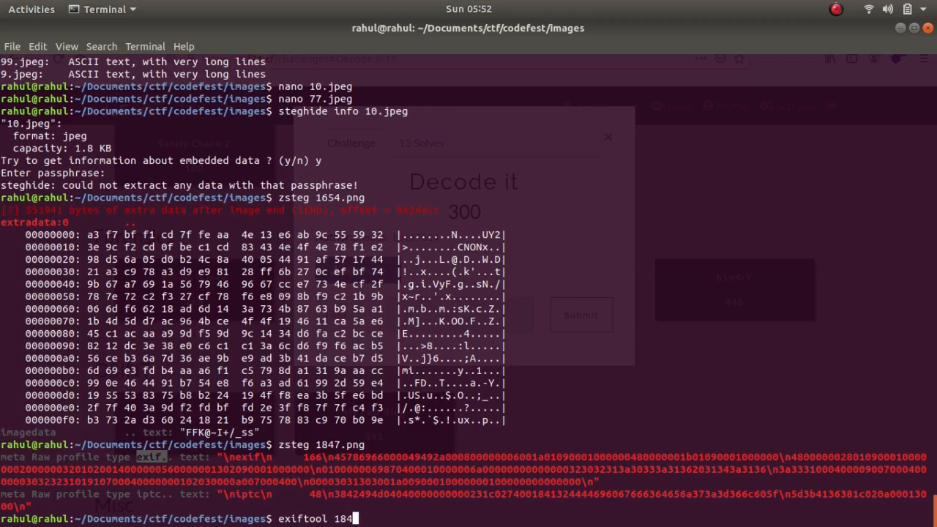
{"action": "key", "text": "Return"}
{"action": "type", "text": "cybche"}
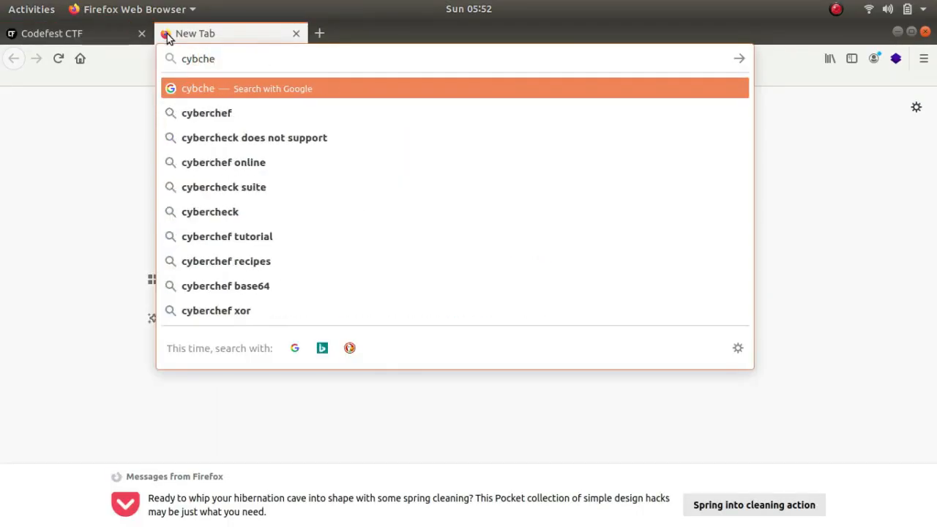
Step: Load the encoded copyright string in CyberChef; From Base85 gives garbage, so clear the recipe
{"action": "left_click", "coordinate": [207, 113]}
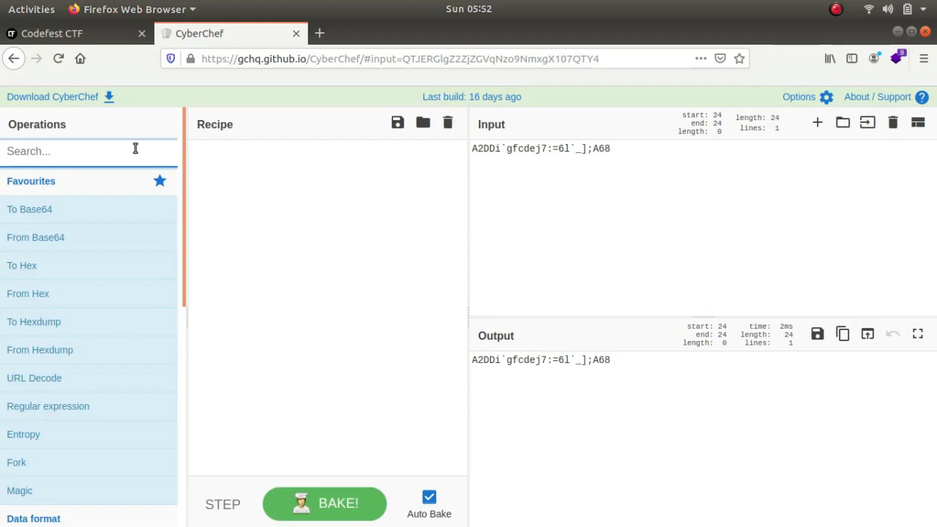
{"action": "type", "text": "from base"}
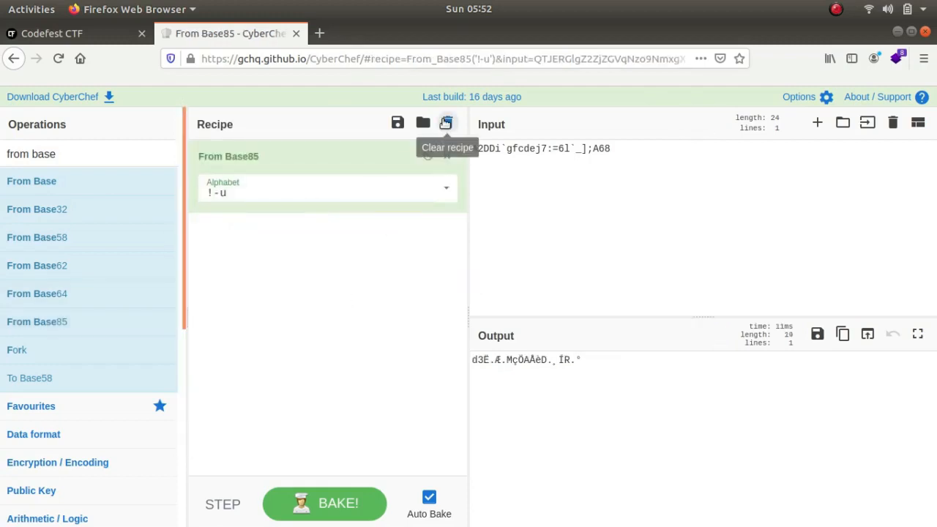
{"action": "left_click", "coordinate": [447, 122]}
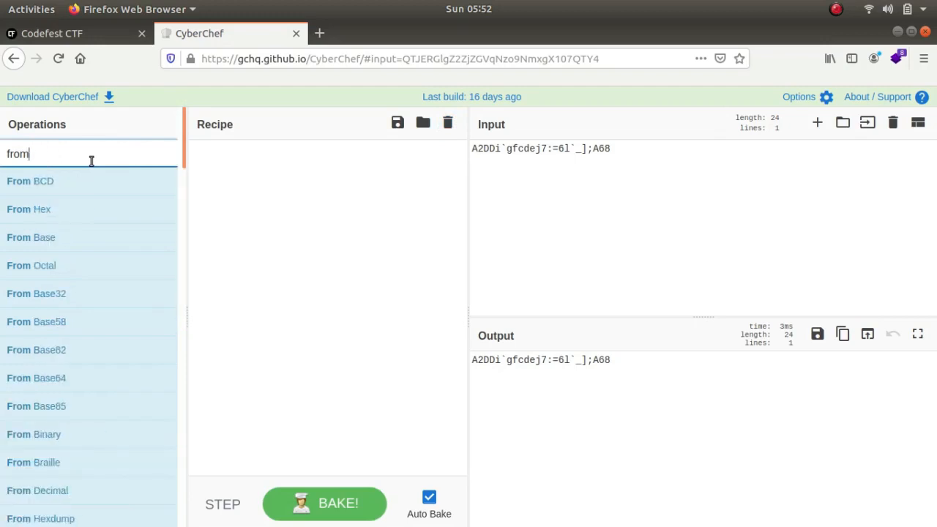
{"action": "type", "text": "ro"}
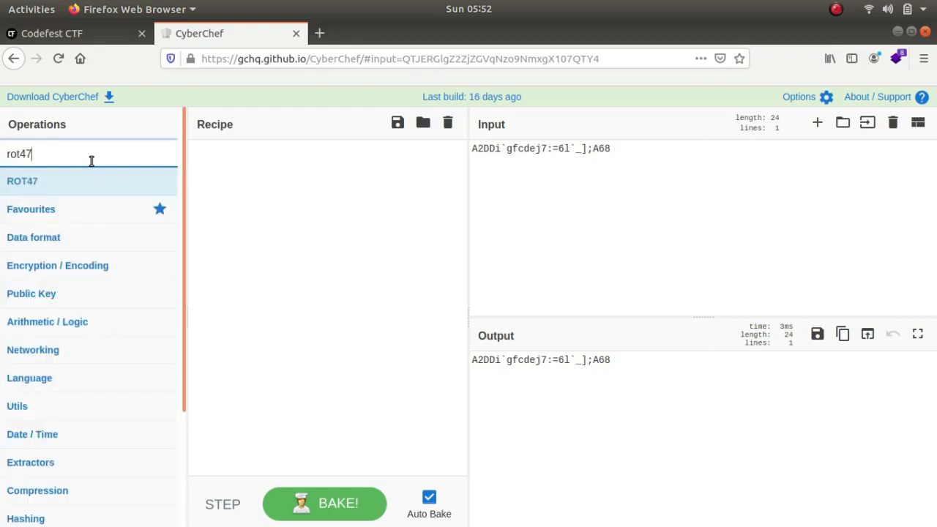
{"action": "double_click", "coordinate": [22, 181]}
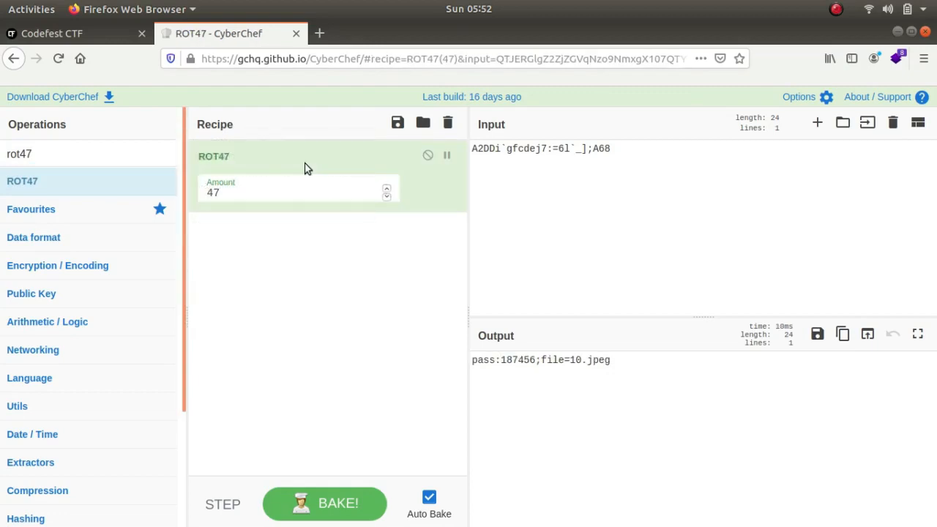
{"action": "left_click", "coordinate": [533, 359]}
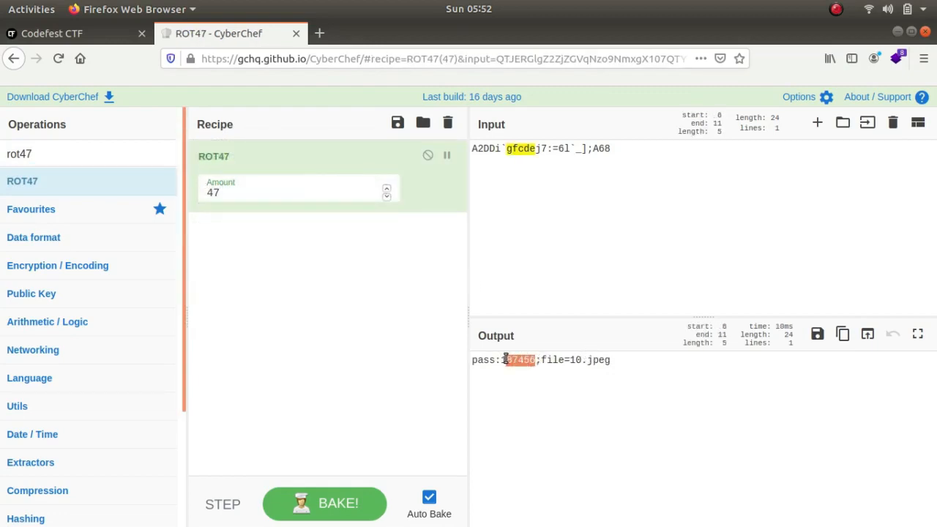
{"action": "right_click", "coordinate": [517, 359]}
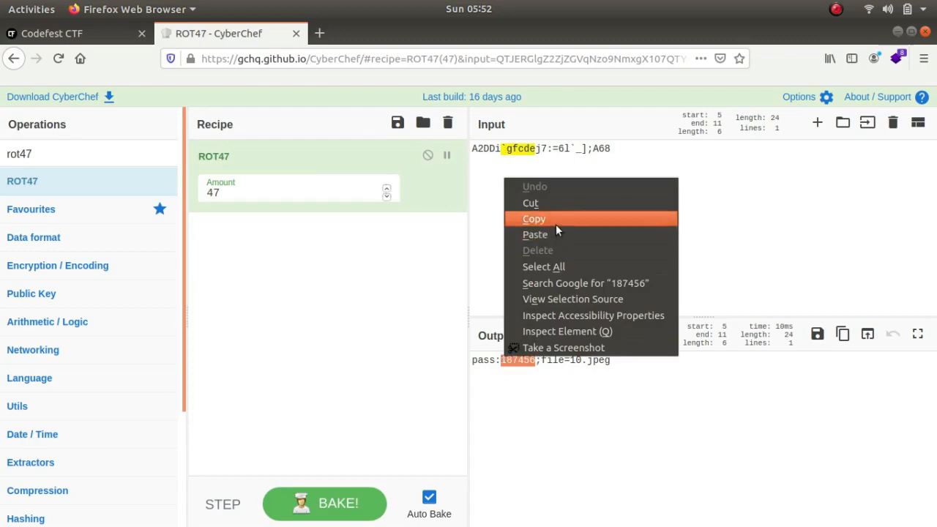
{"action": "left_click", "coordinate": [554, 222]}
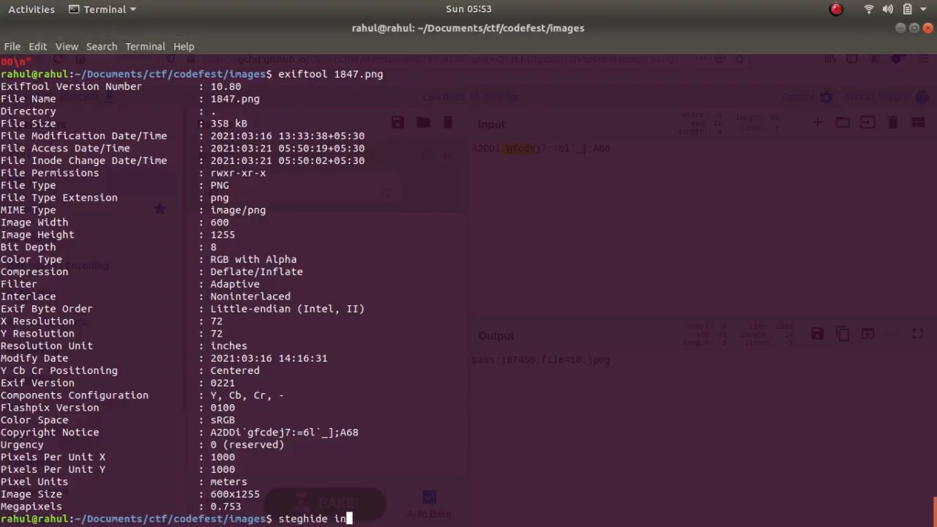
Step: Run steghide extract -sf 10.jpeg and supply the recovered passphrase to write flag.txt
{"action": "type", "text": "extract"}
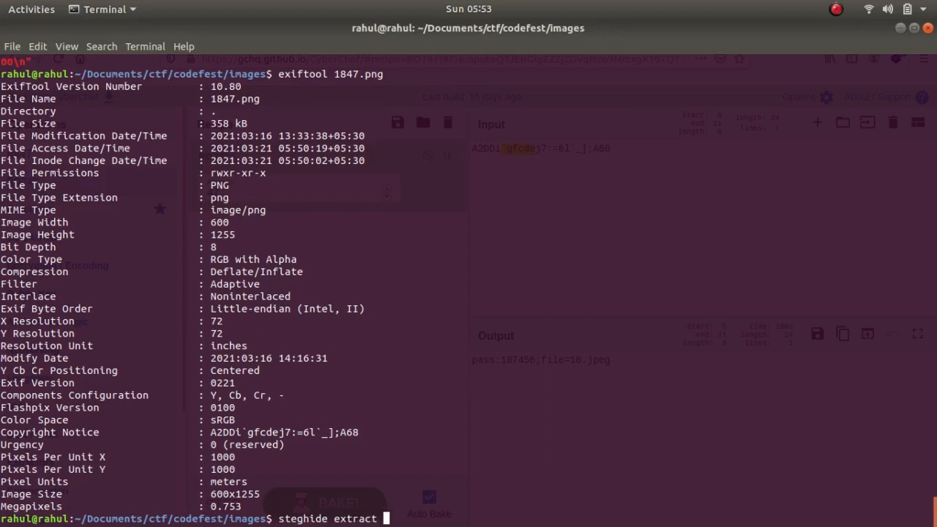
{"action": "type", "text": "-sf"}
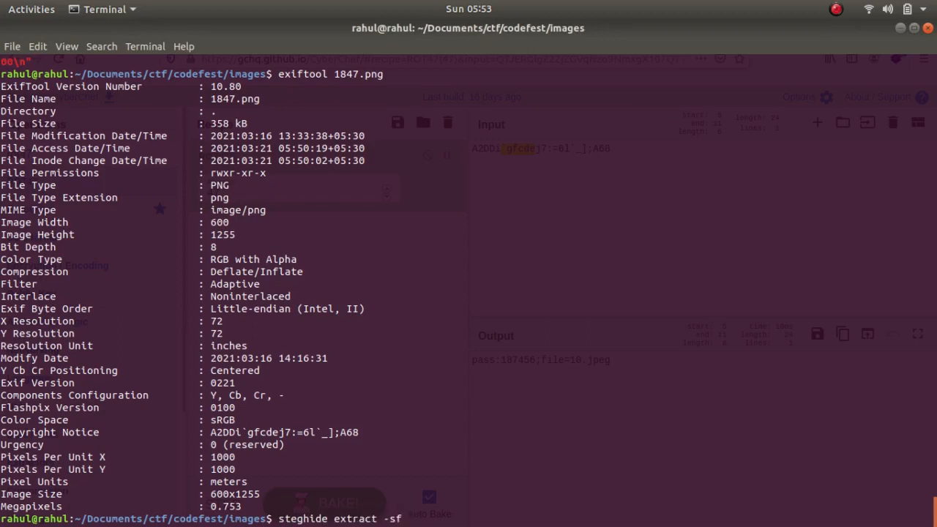
{"action": "key", "text": "Return"}
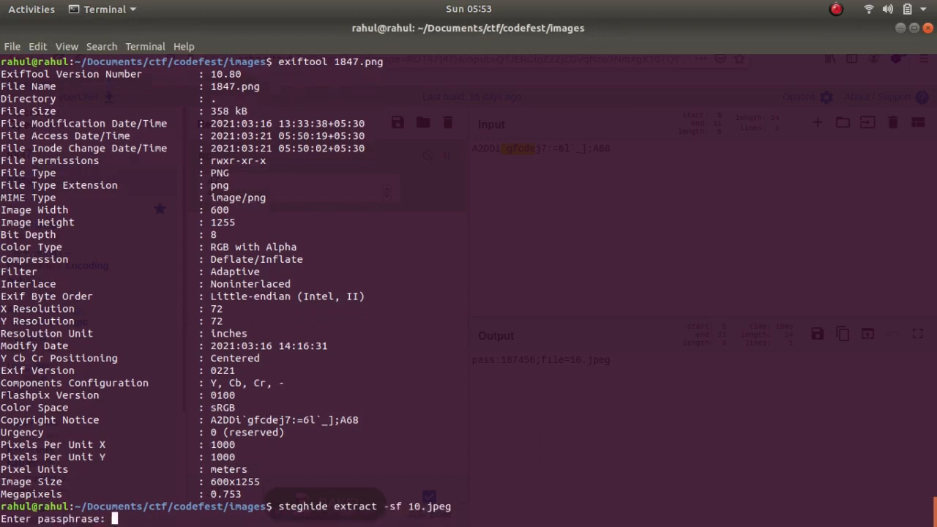
{"action": "key", "text": "Return"}
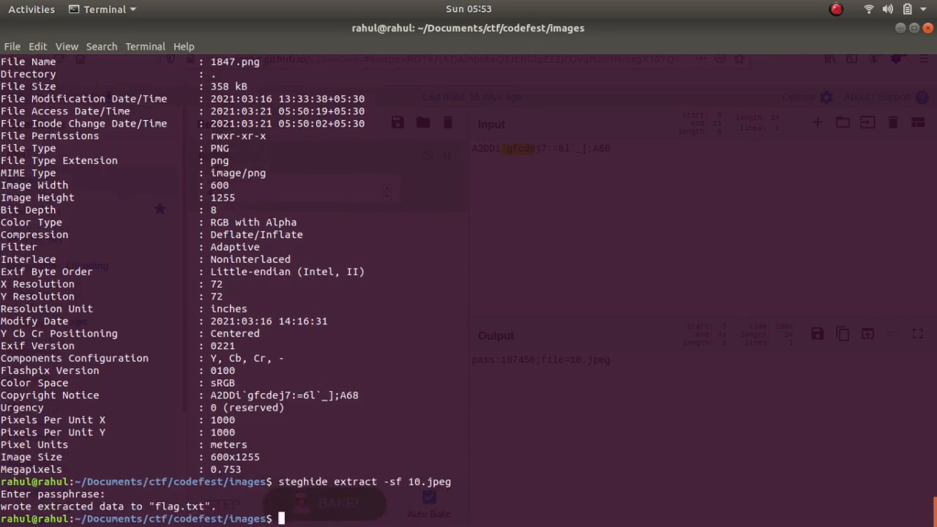
Step: Print flag.txt with cat, revealing the brainfuck code inside
{"action": "type", "text": "cat"}
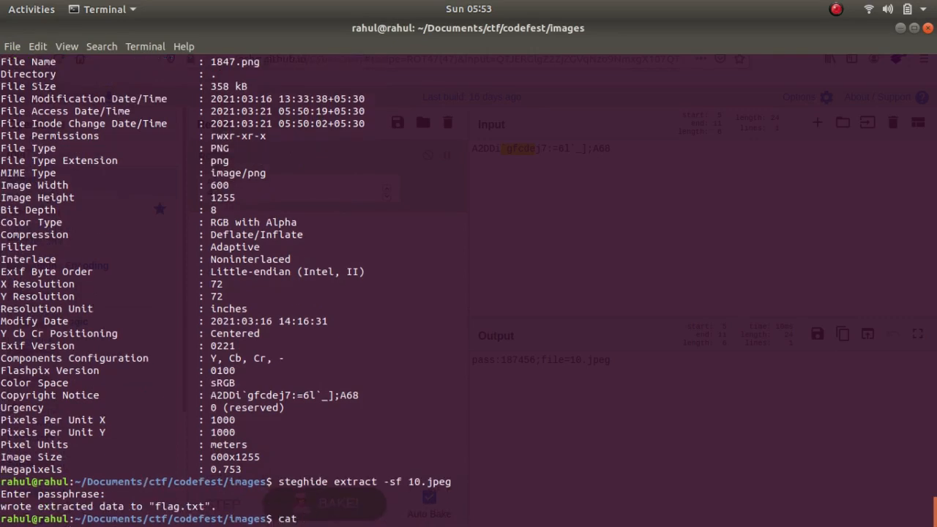
{"action": "type", "text": "fl"}
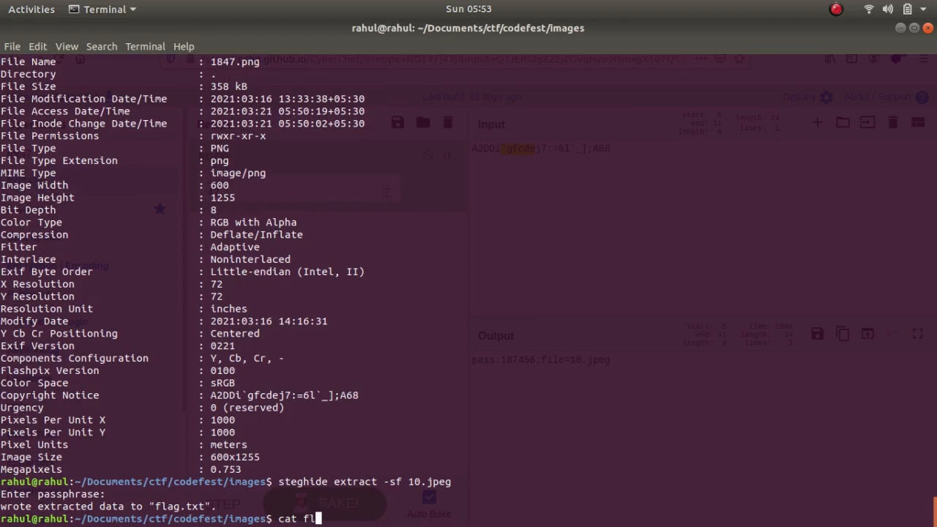
{"action": "key", "text": "Return"}
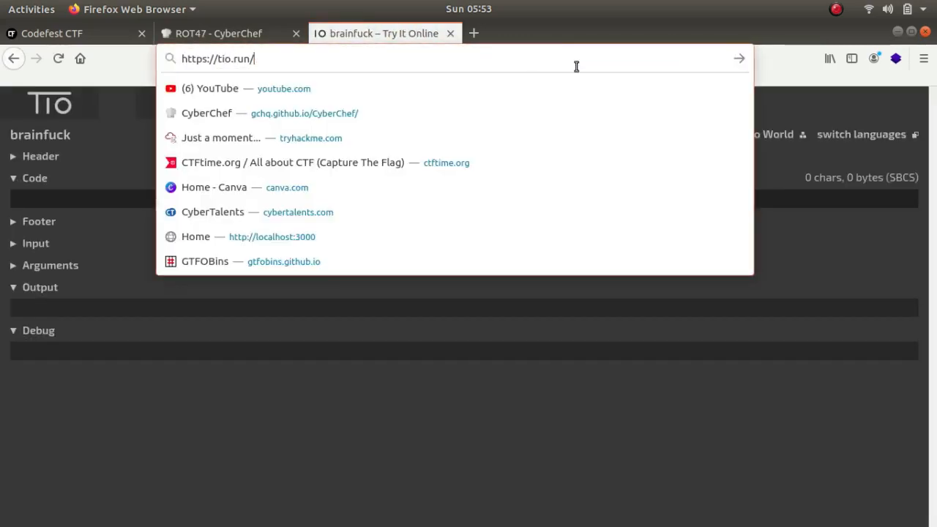
{"action": "key", "text": "Return"}
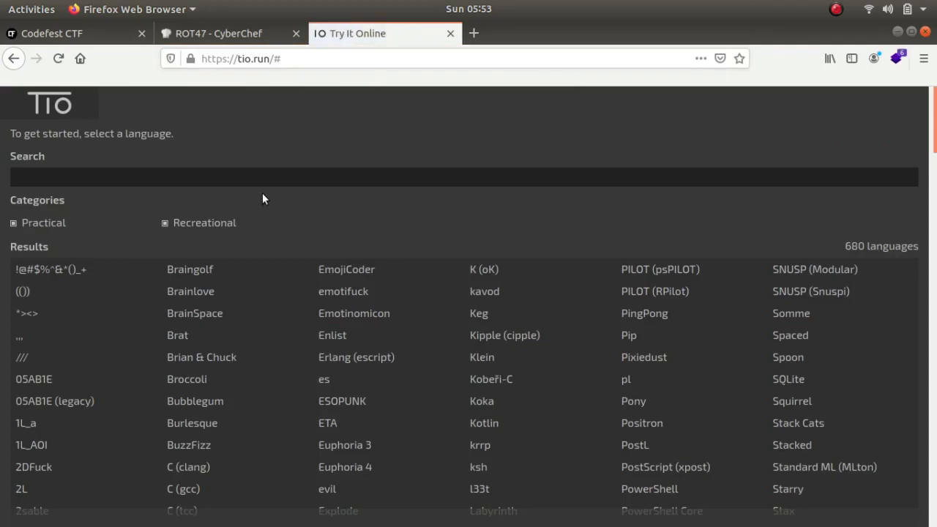
{"action": "type", "text": "brain"}
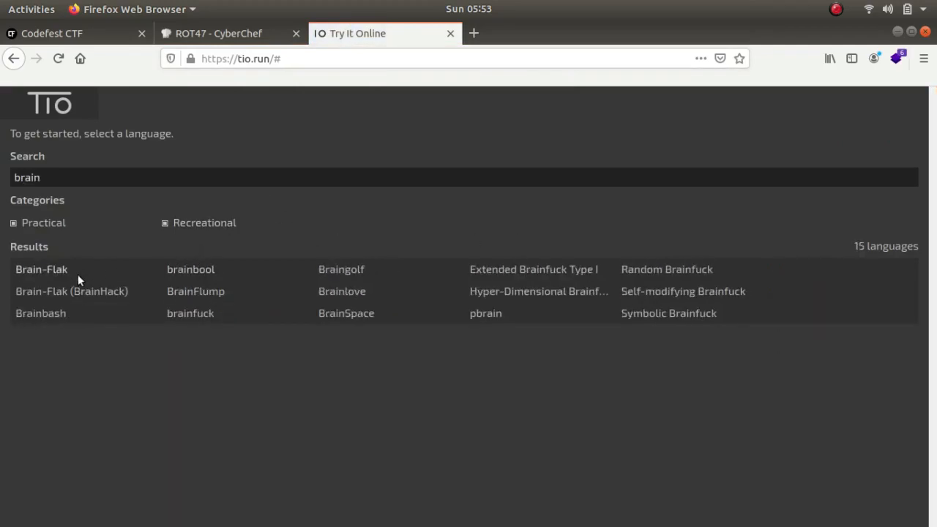
{"action": "left_click", "coordinate": [191, 314]}
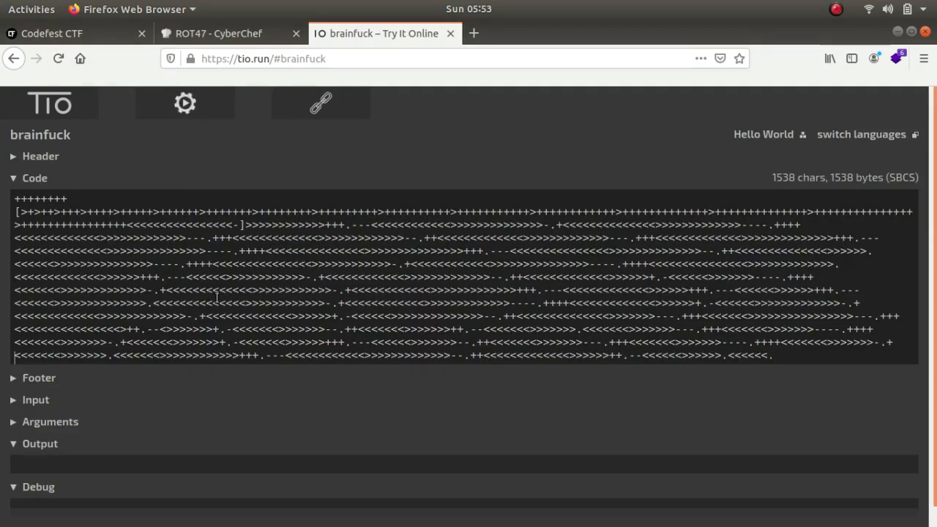
{"action": "left_click", "coordinate": [185, 102]}
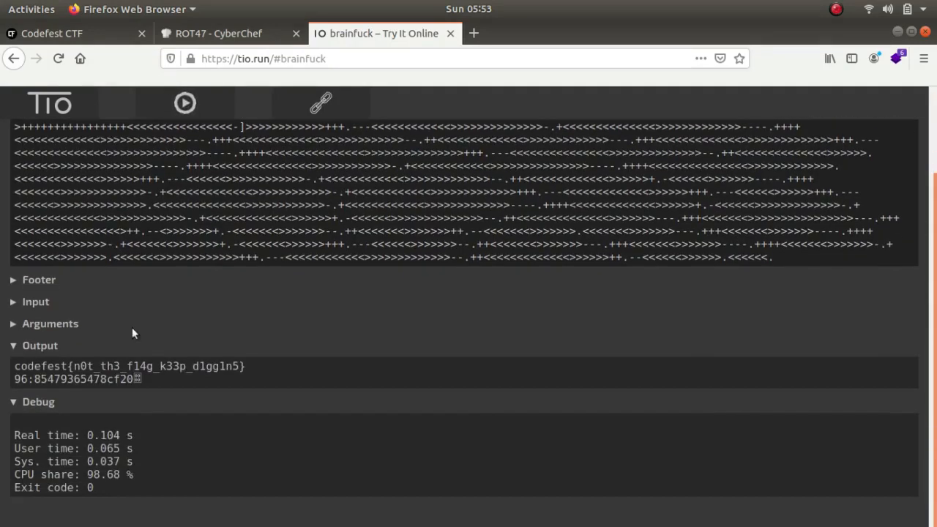
{"action": "mouse_move", "coordinate": [266, 358]}
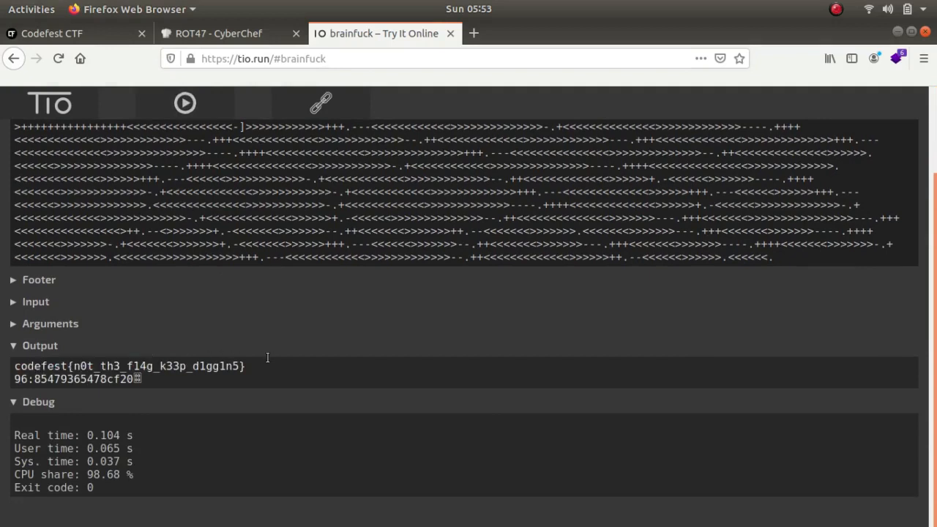
{"action": "double_click", "coordinate": [128, 366]}
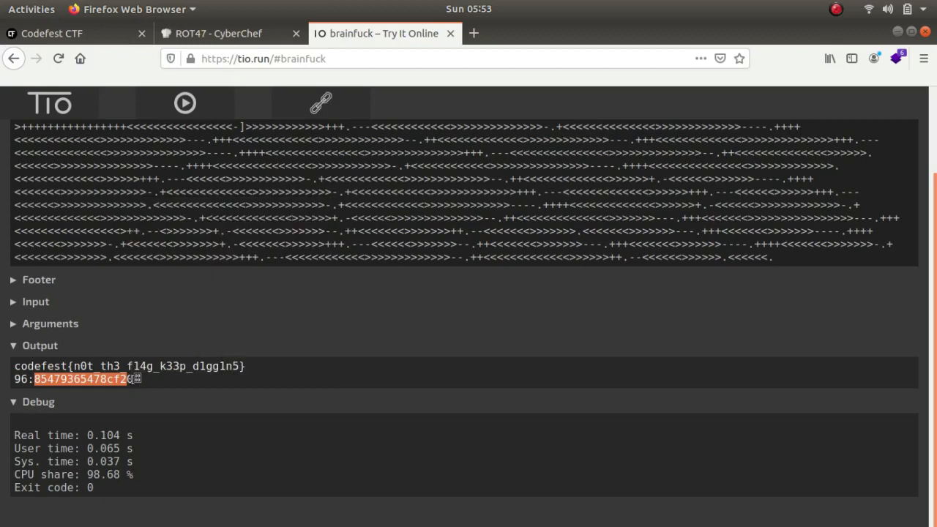
{"action": "right_click", "coordinate": [81, 378]}
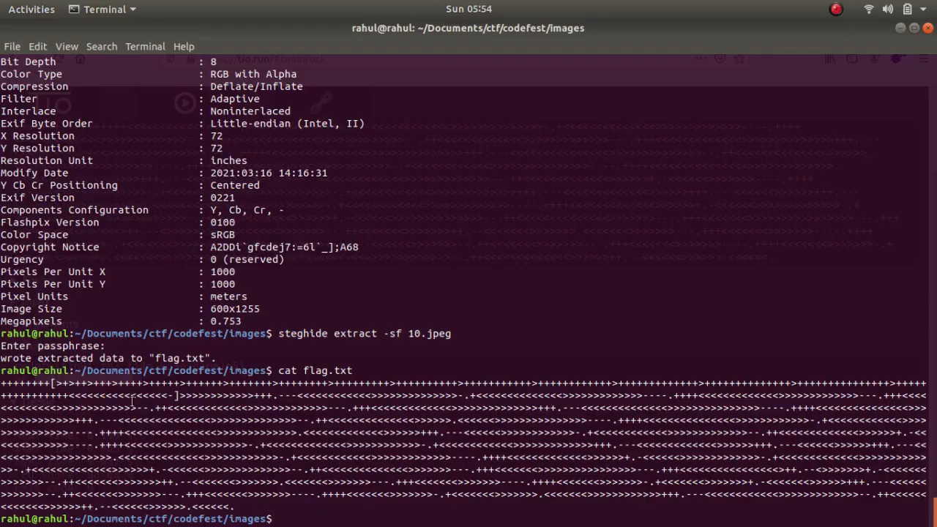
Step: Run steghide extract -sf 96.jpeg with an empty passphrase to write secret.txt
{"action": "type", "text": "ls |"}
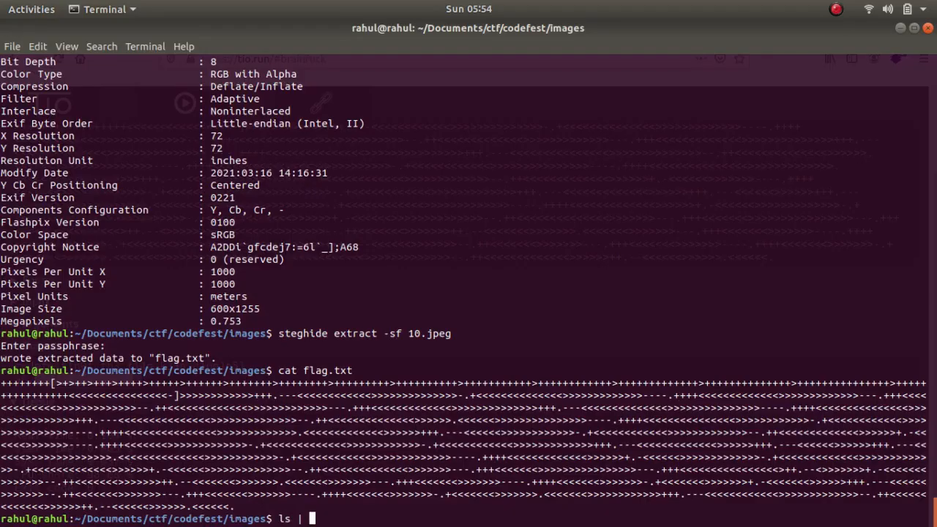
{"action": "type", "text": "grep 96"}
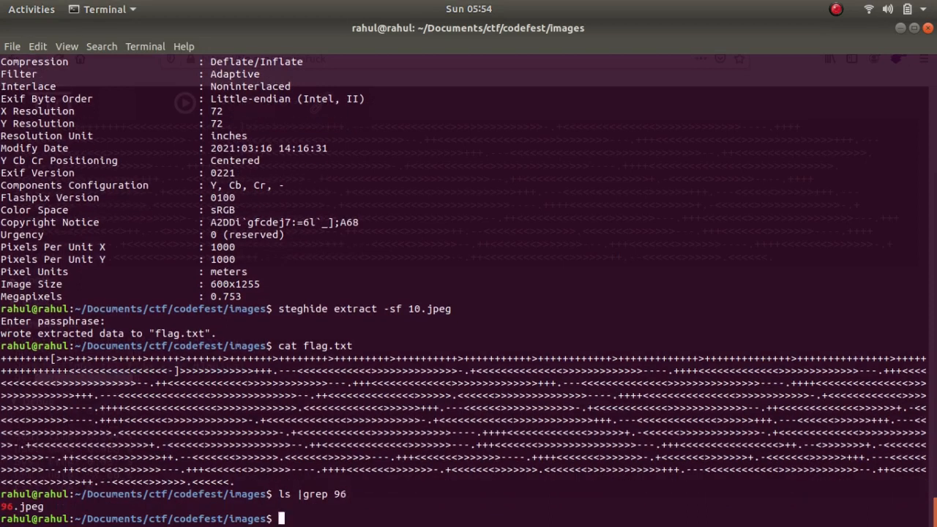
{"action": "type", "text": "ste"}
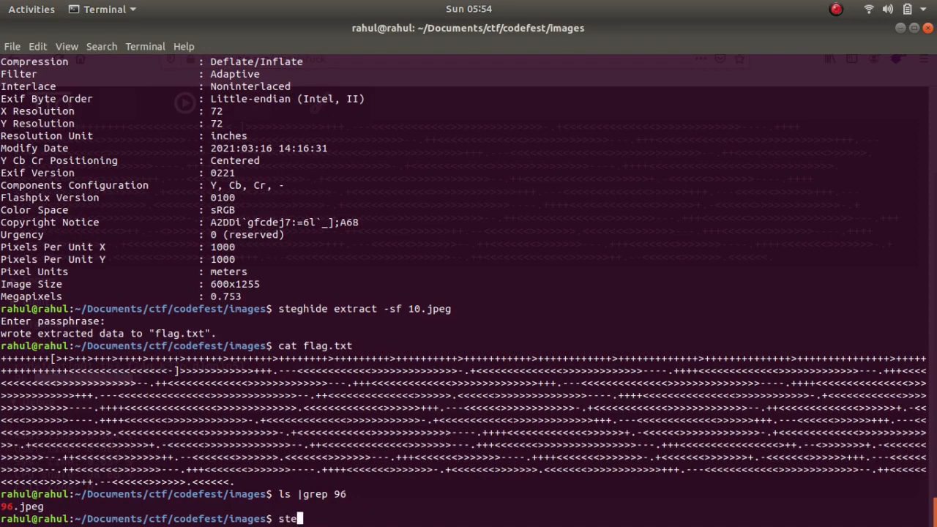
{"action": "type", "text": "ghide ext"}
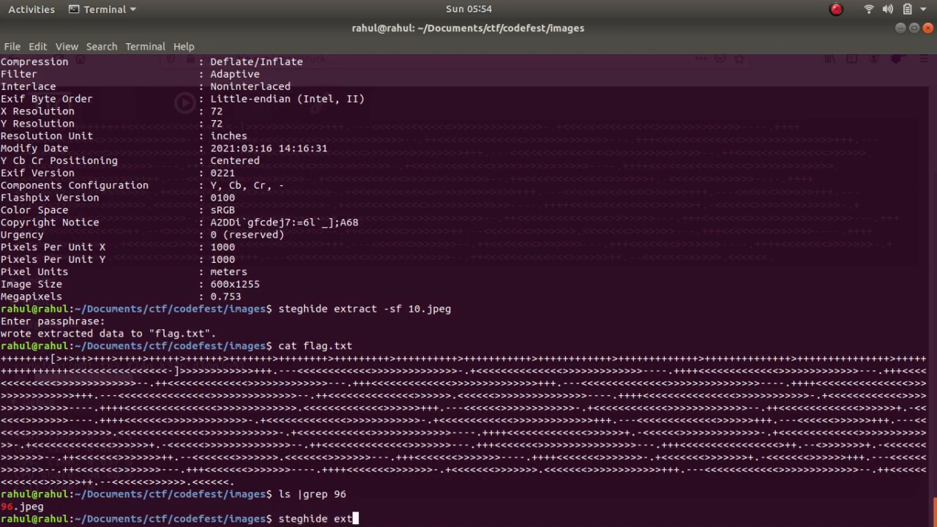
{"action": "type", "text": "ract -s"}
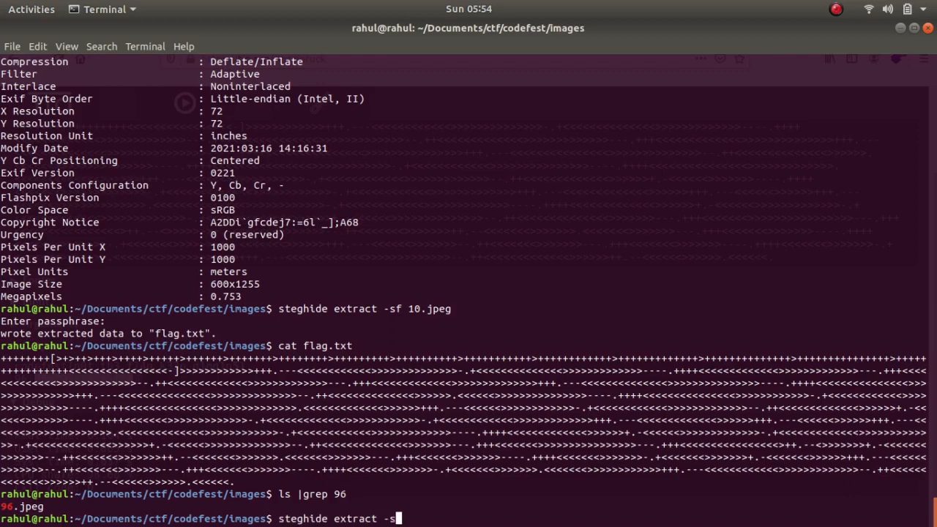
{"action": "type", "text": "f 96.jpeg"}
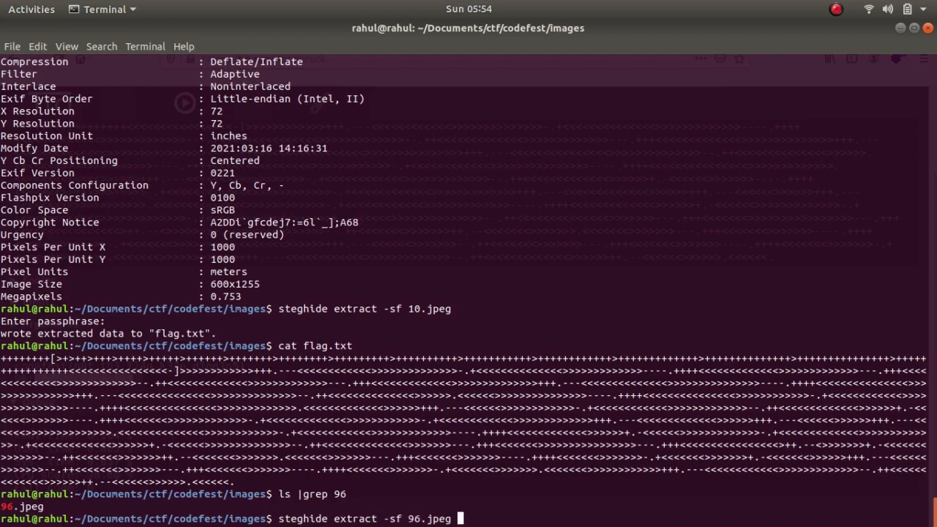
{"action": "key", "text": "Return"}
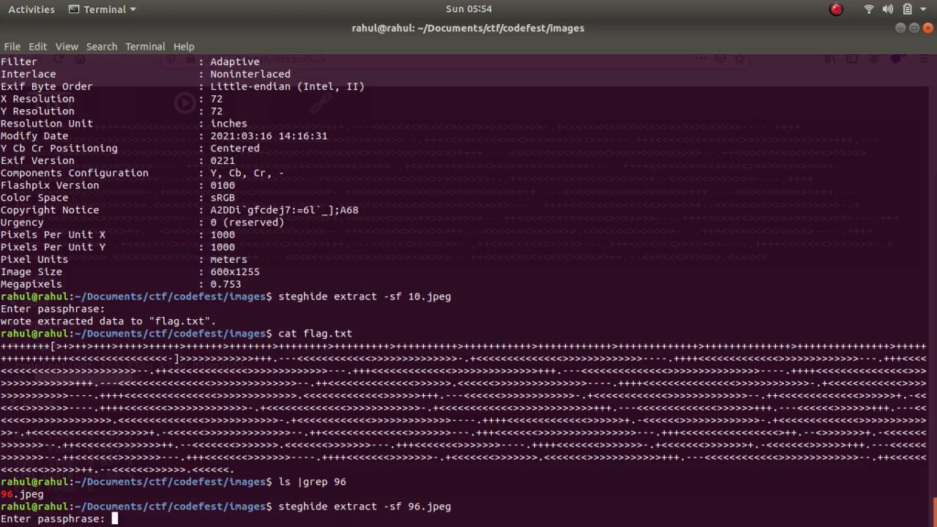
{"action": "key", "text": "Return"}
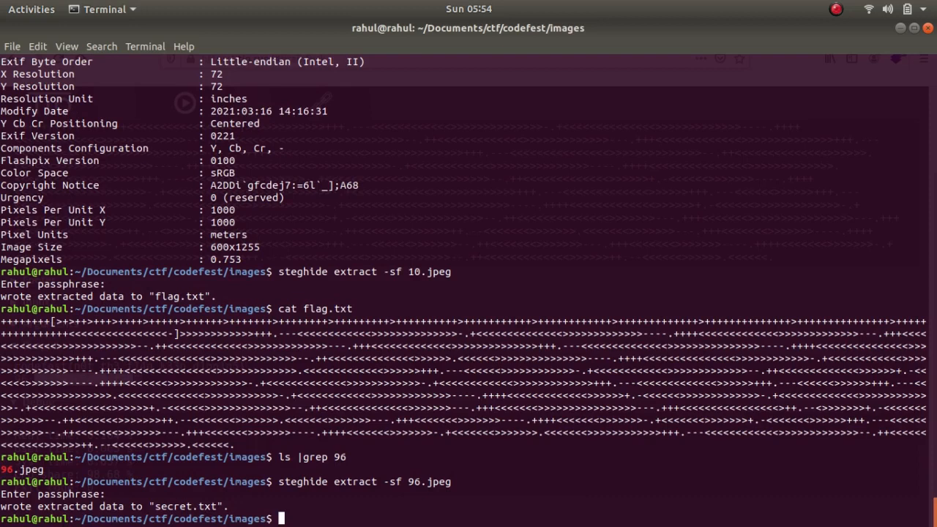
Step: Print secret.txt with cat
{"action": "type", "text": "cat secret.txt"}
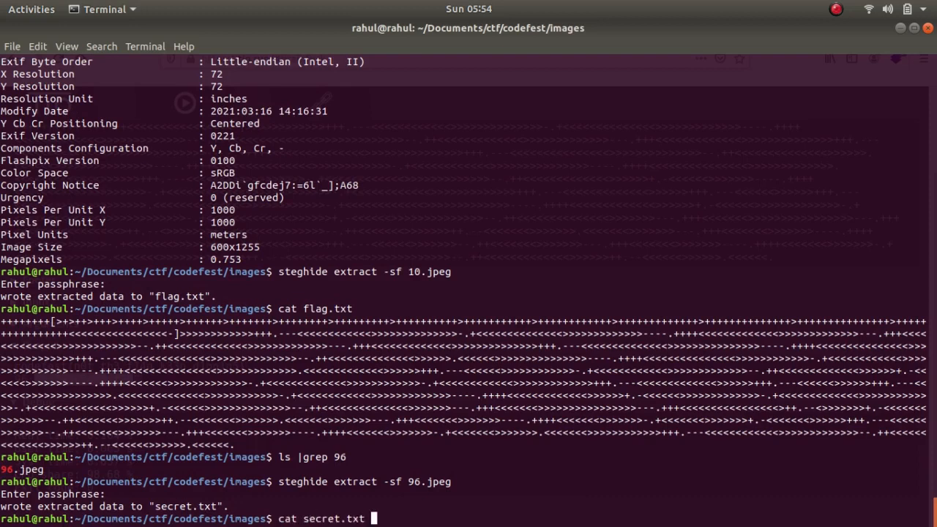
{"action": "key", "text": "Return"}
{"action": "type", "text": "twitter"}
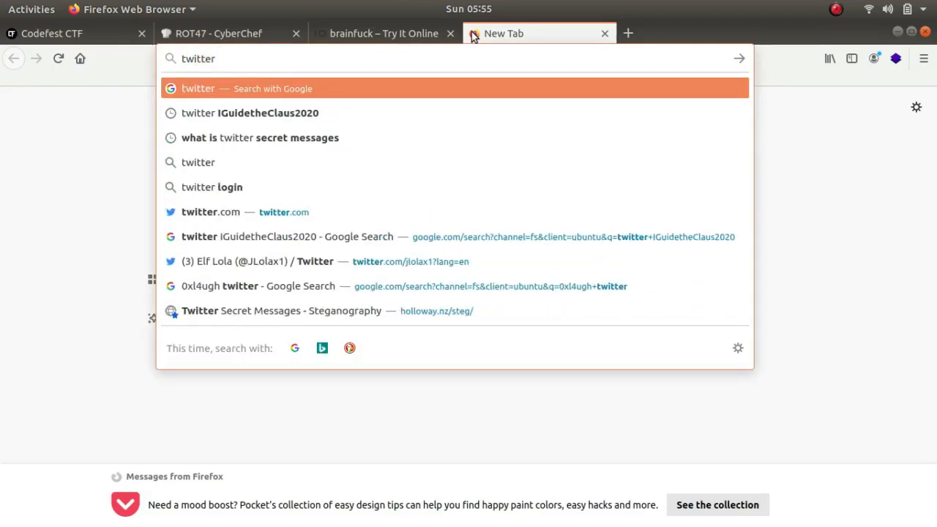
Step: Search 'twitter secret messages' and load the holloway.nz Twitter Secret Messages page
{"action": "type", "text": "secretn"}
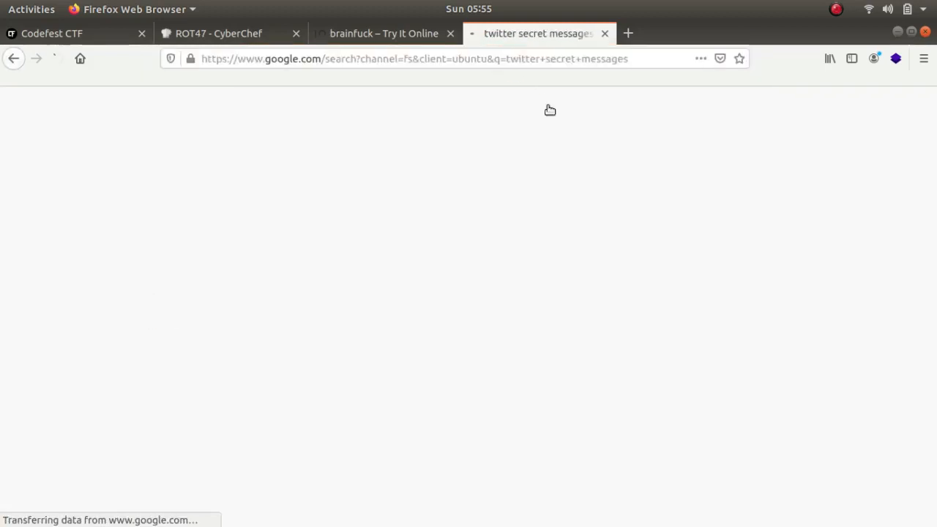
{"action": "left_click", "coordinate": [292, 230]}
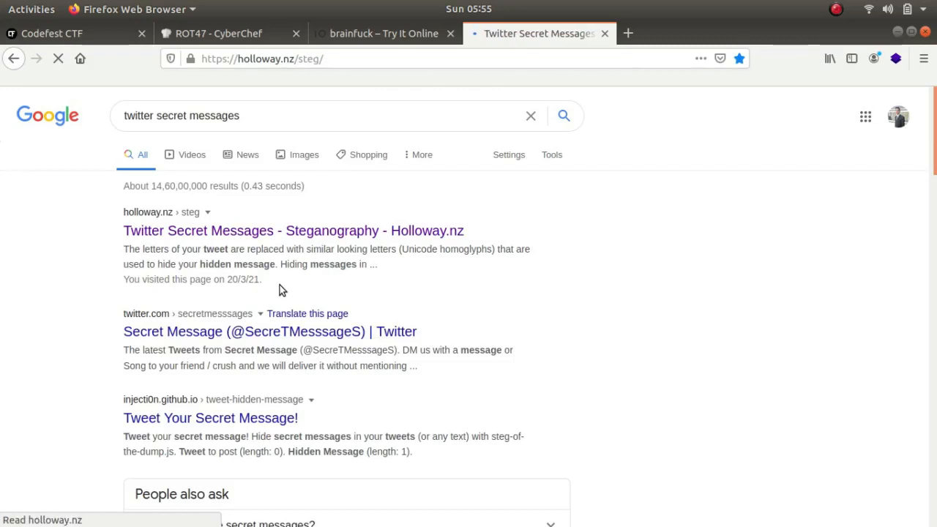
{"action": "left_click", "coordinate": [293, 230]}
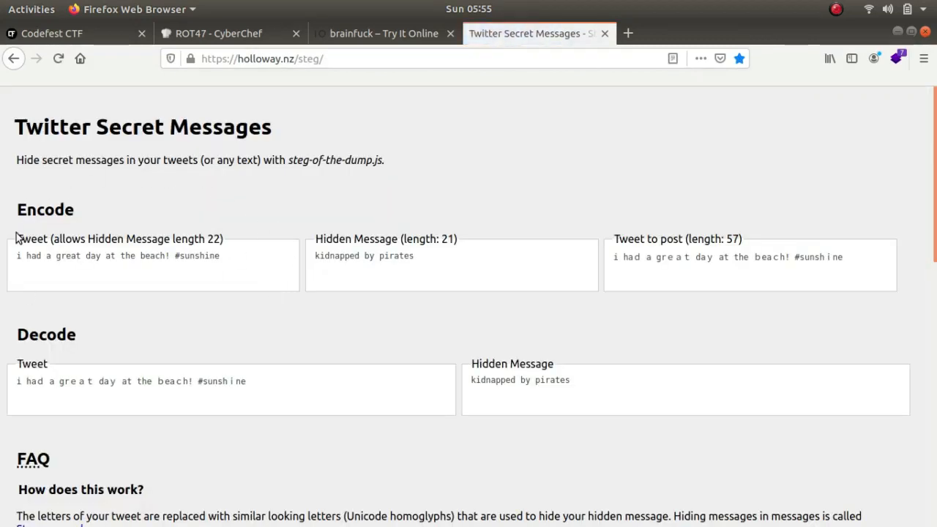
{"action": "mouse_move", "coordinate": [120, 253]}
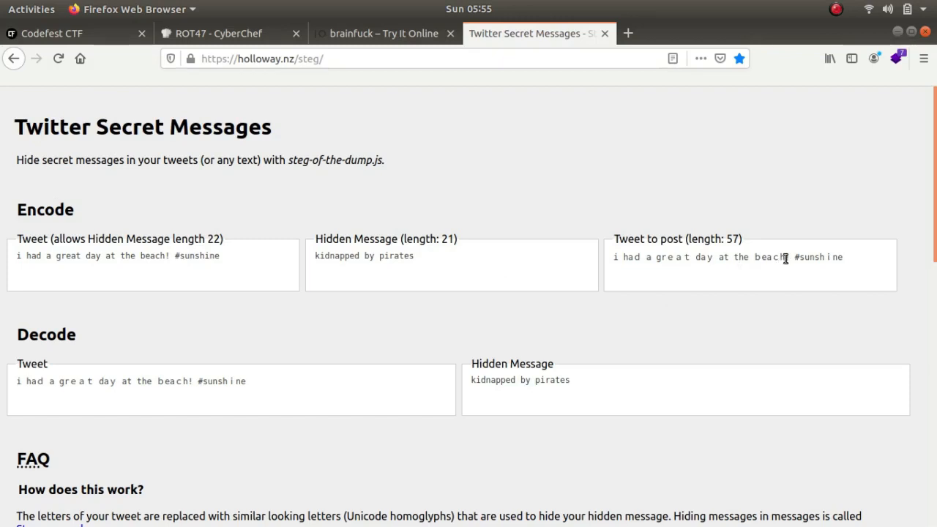
{"action": "triple_click", "coordinate": [728, 257]}
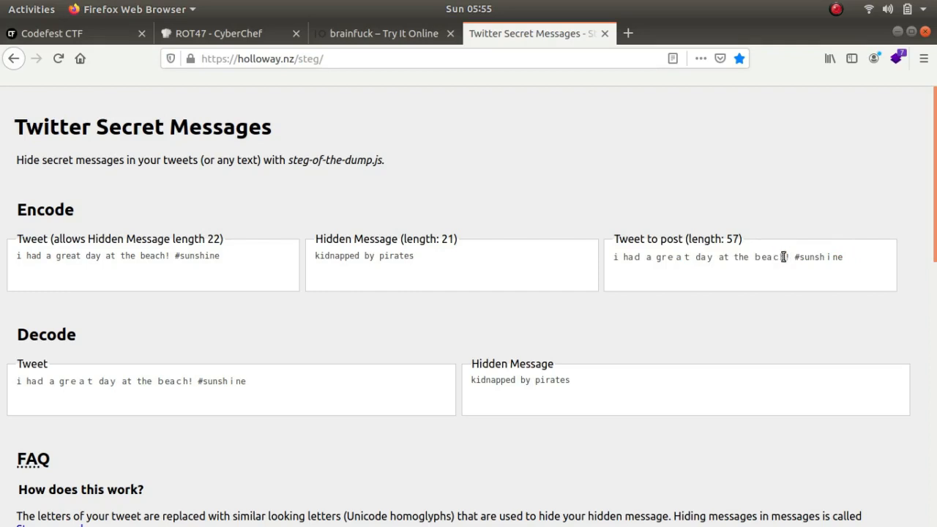
{"action": "mouse_move", "coordinate": [828, 257]}
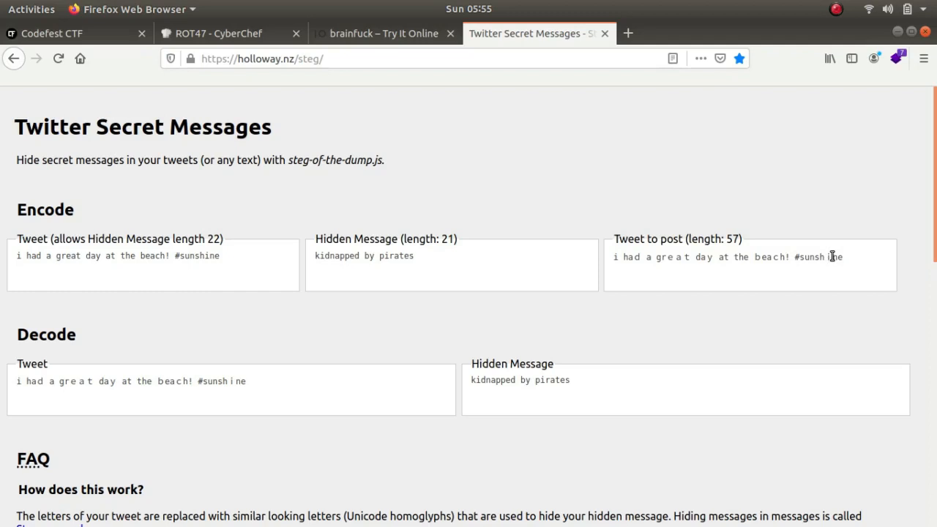
{"action": "mouse_move", "coordinate": [260, 244]}
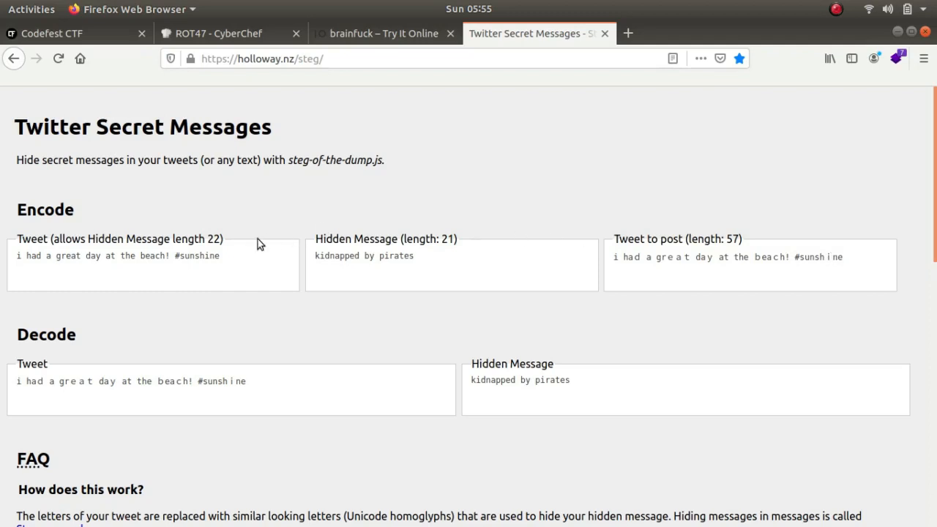
{"action": "double_click", "coordinate": [199, 255]}
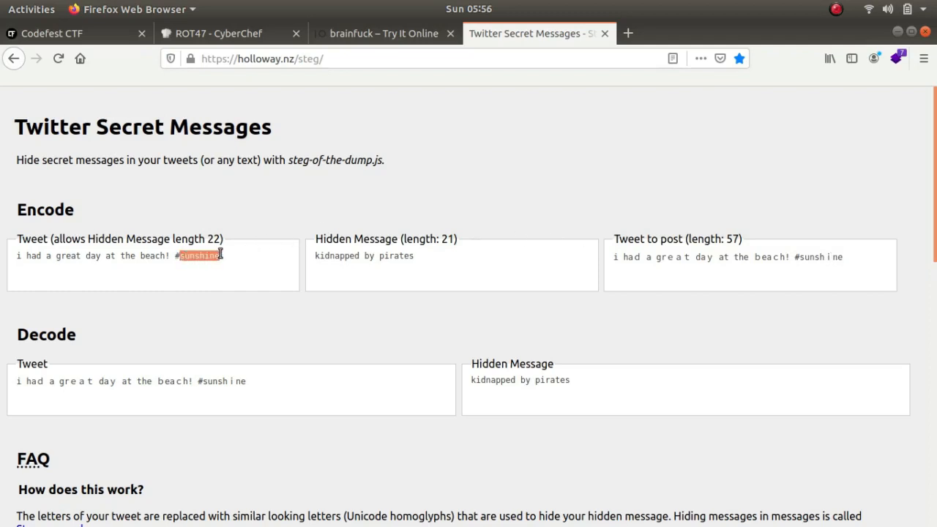
{"action": "mouse_move", "coordinate": [584, 259]}
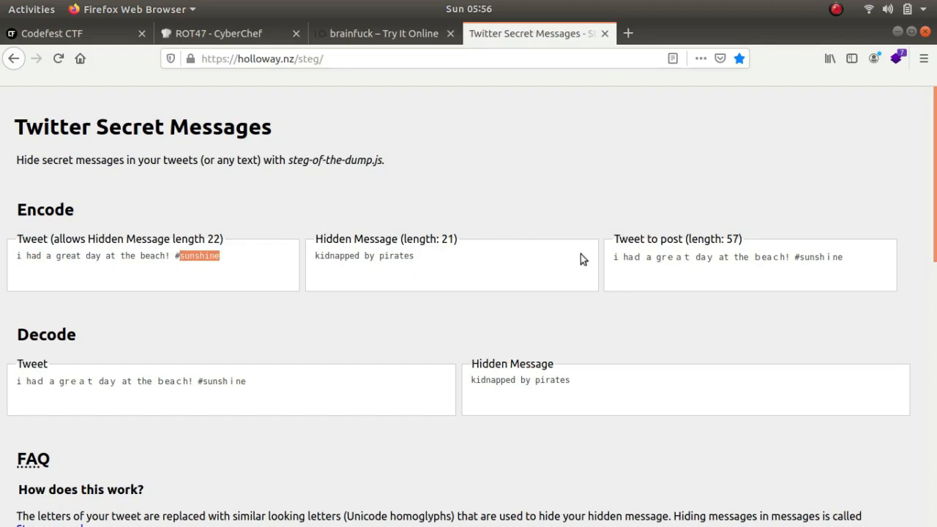
{"action": "mouse_move", "coordinate": [335, 392]}
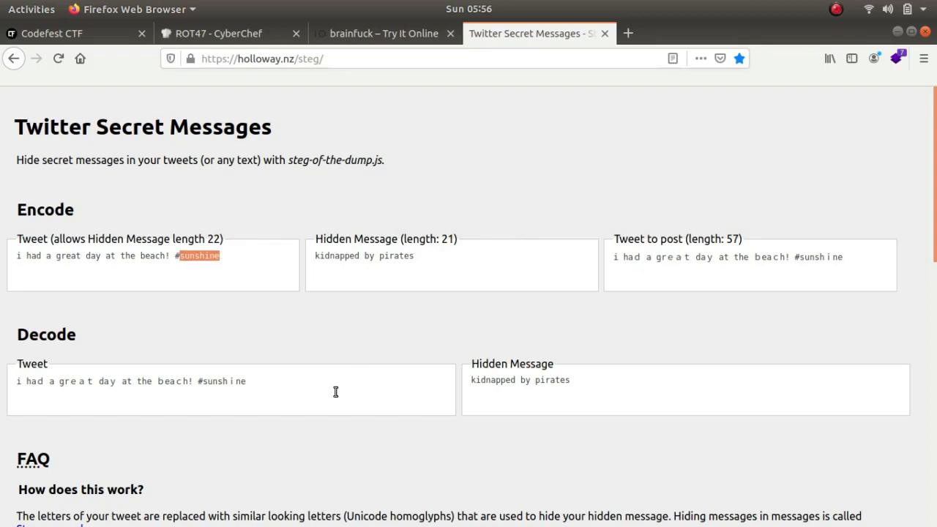
Step: Decode 'this is the flag you have to think about it.' to reveal the hidden message 'tw33t 3nc0d3'
{"action": "scroll", "scroll_direction": "down", "scroll_amount": 3}
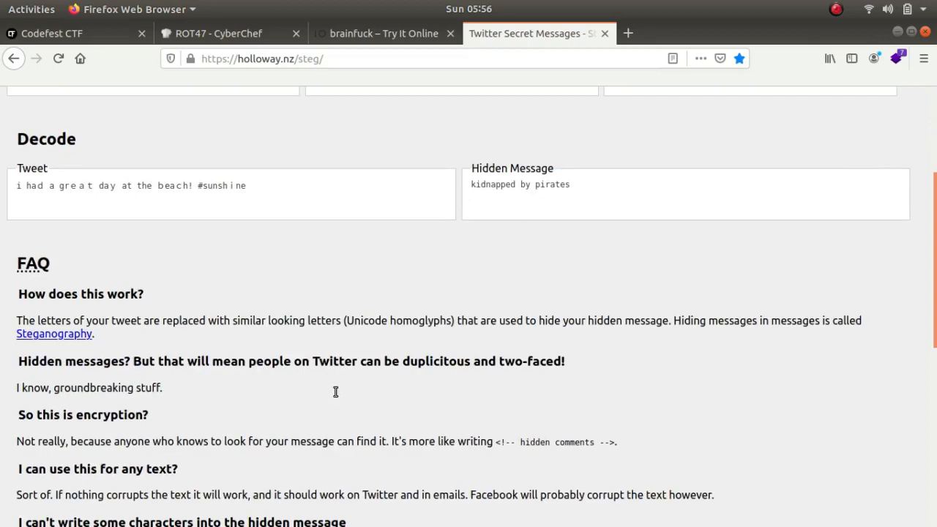
{"action": "double_click", "coordinate": [367, 320]}
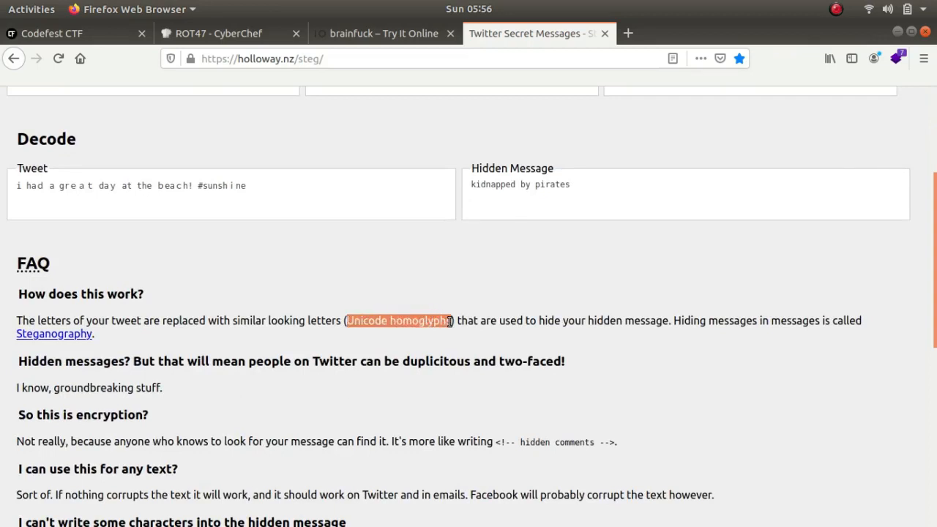
{"action": "mouse_move", "coordinate": [308, 241]}
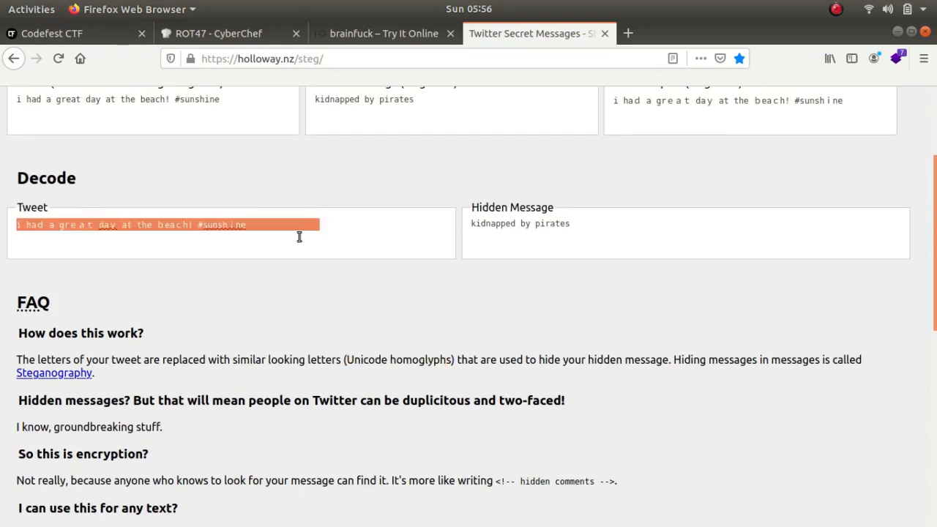
{"action": "type", "text": "this is the flag you have to think about it."}
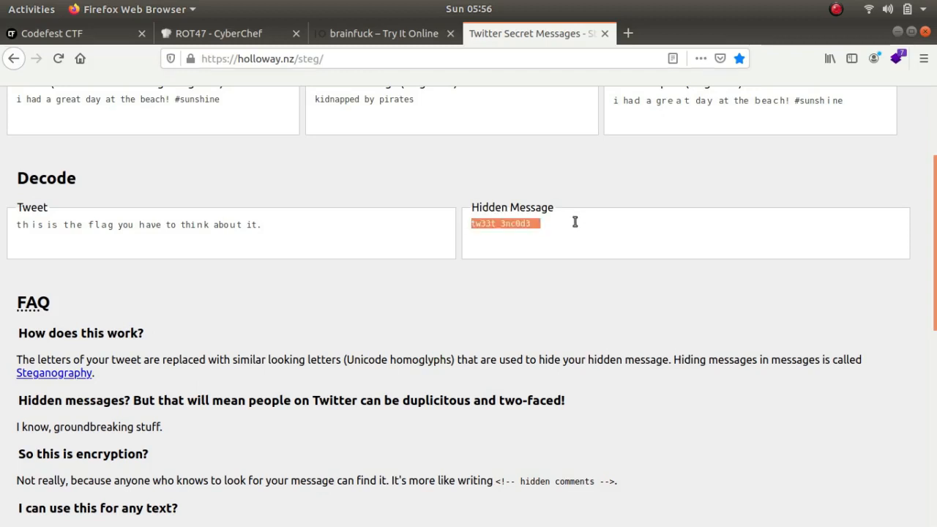
{"action": "mouse_move", "coordinate": [536, 230]}
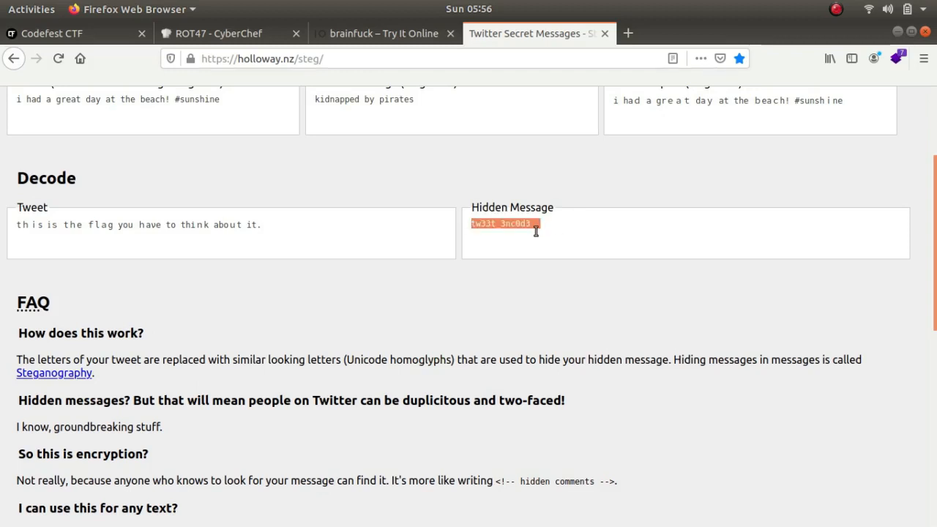